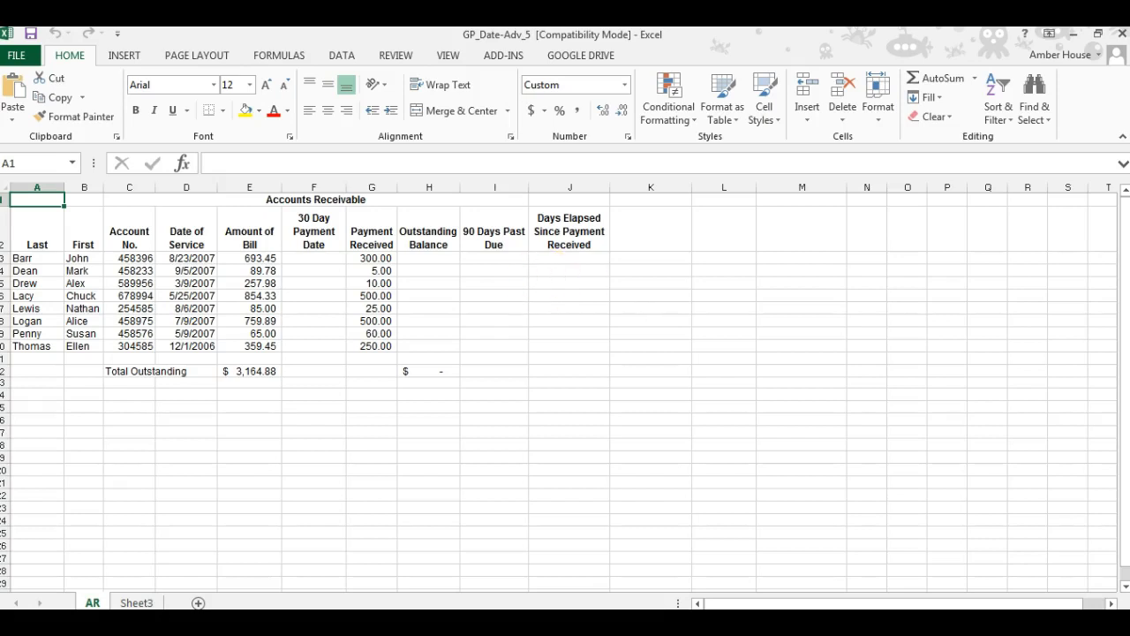
# Insert a NOW() formula into A1 via Insert Function so it shows today's date, 12/6/2015
pyautogui.click(491, 390)
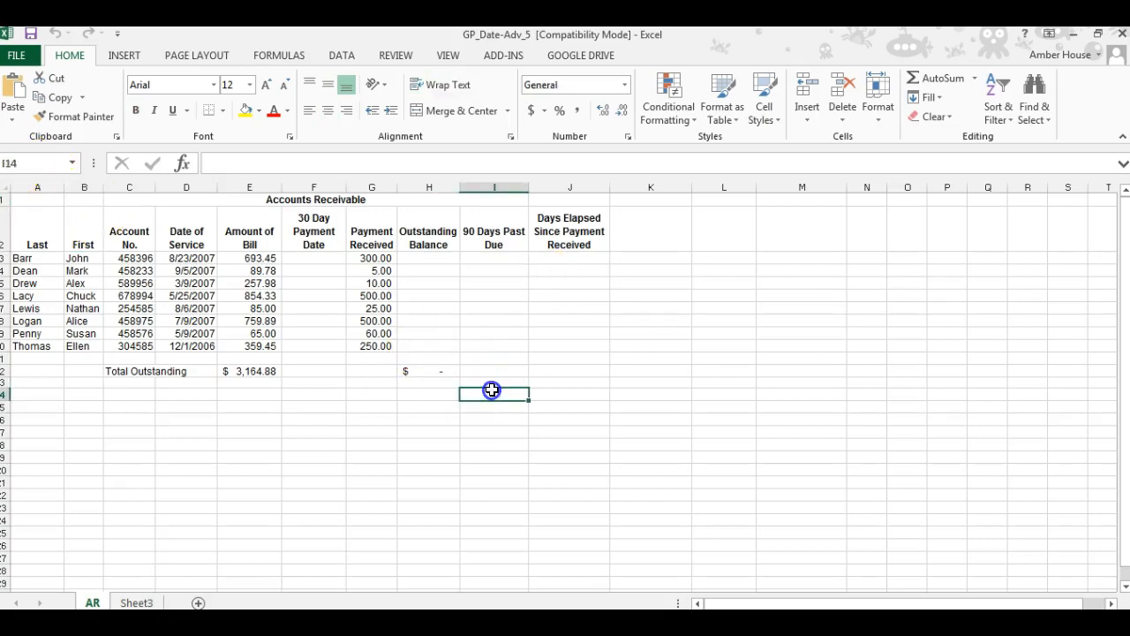
pyautogui.click(37, 201)
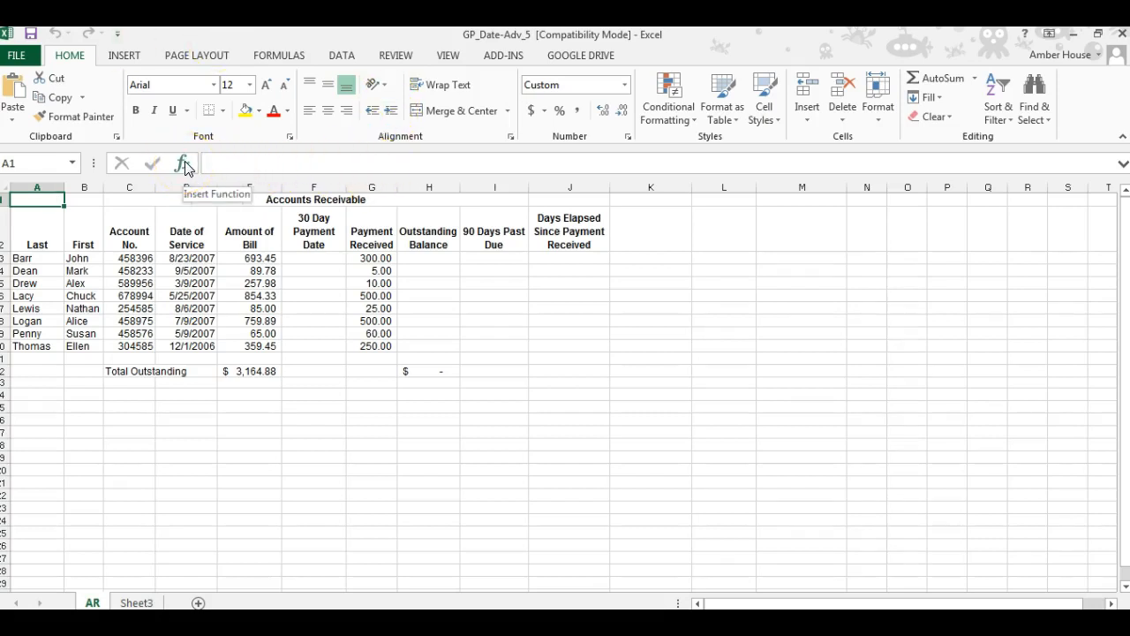
pyautogui.click(185, 163)
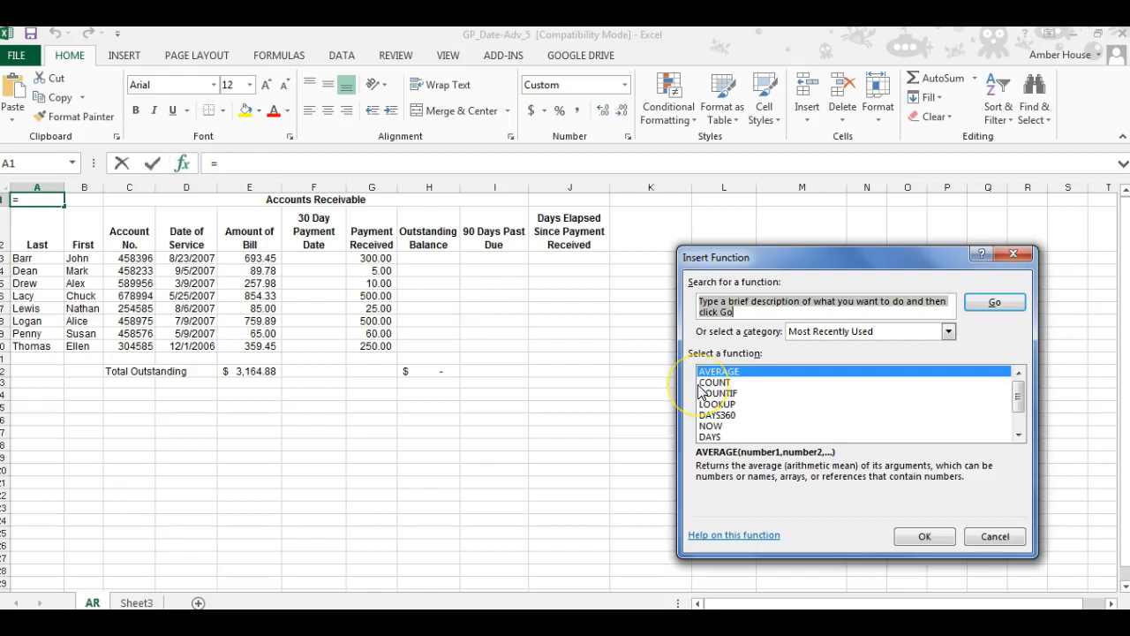
pyautogui.write('now')
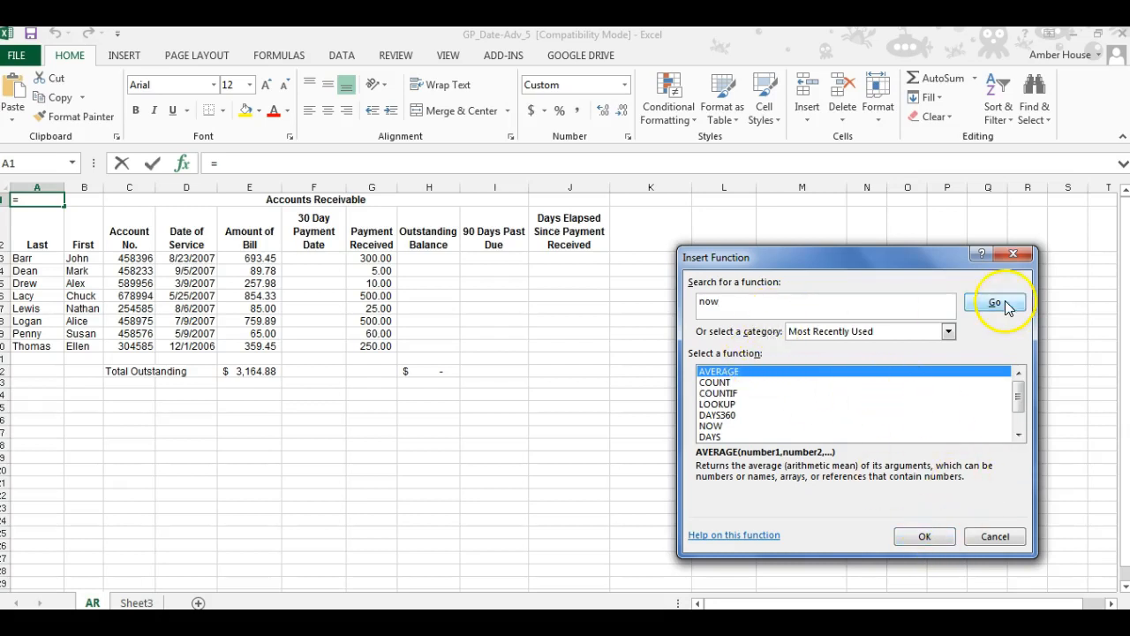
pyautogui.click(996, 302)
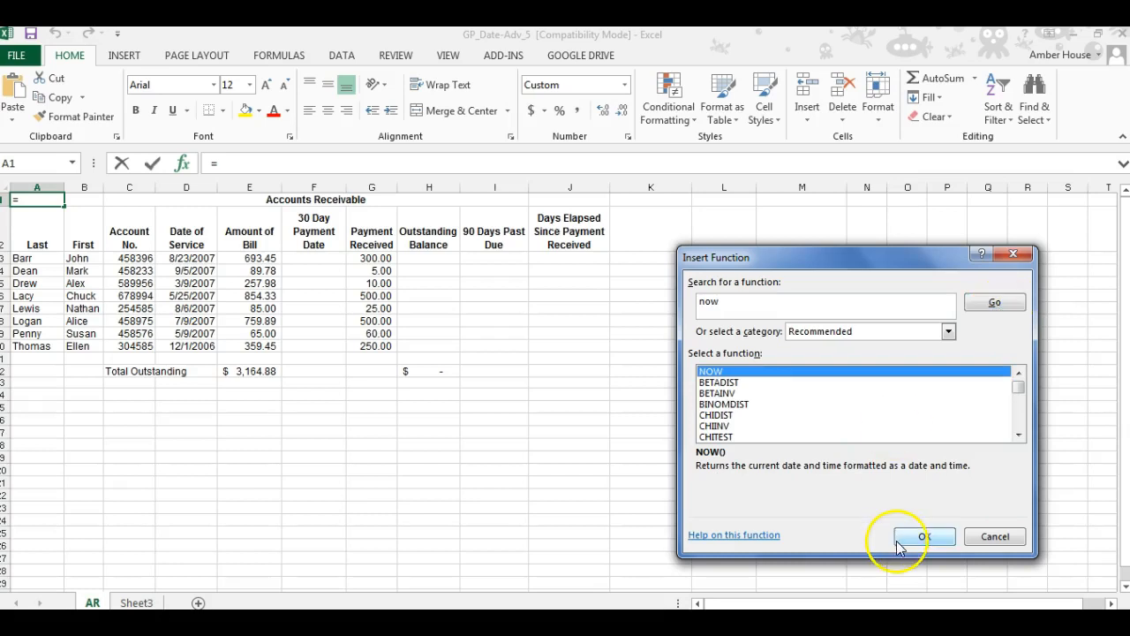
pyautogui.moveTo(717, 376)
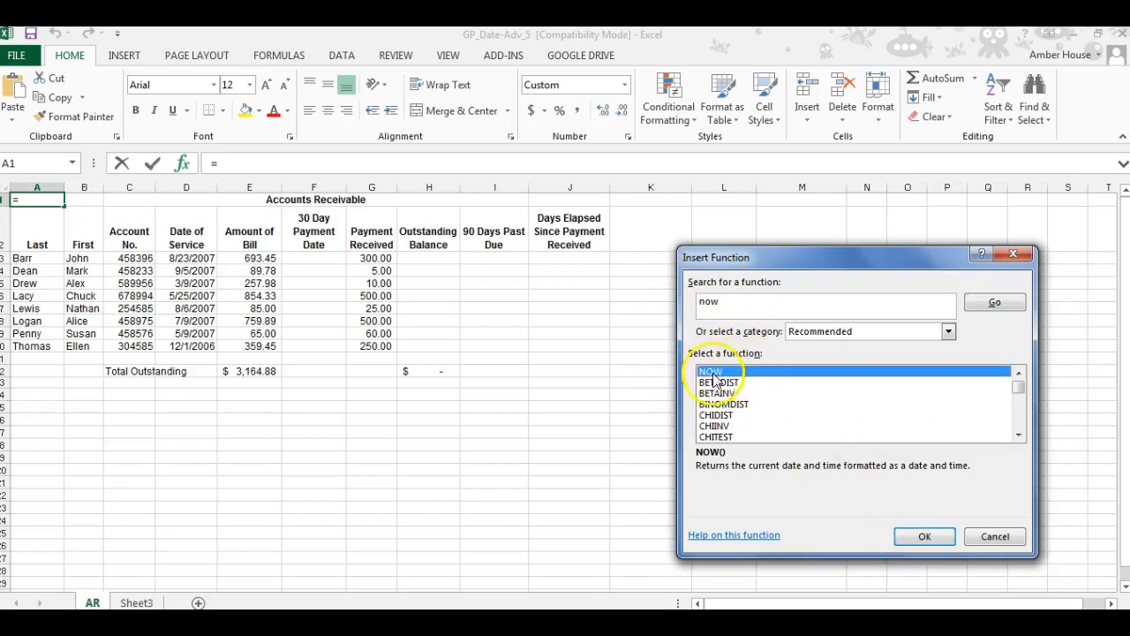
pyautogui.moveTo(925, 537)
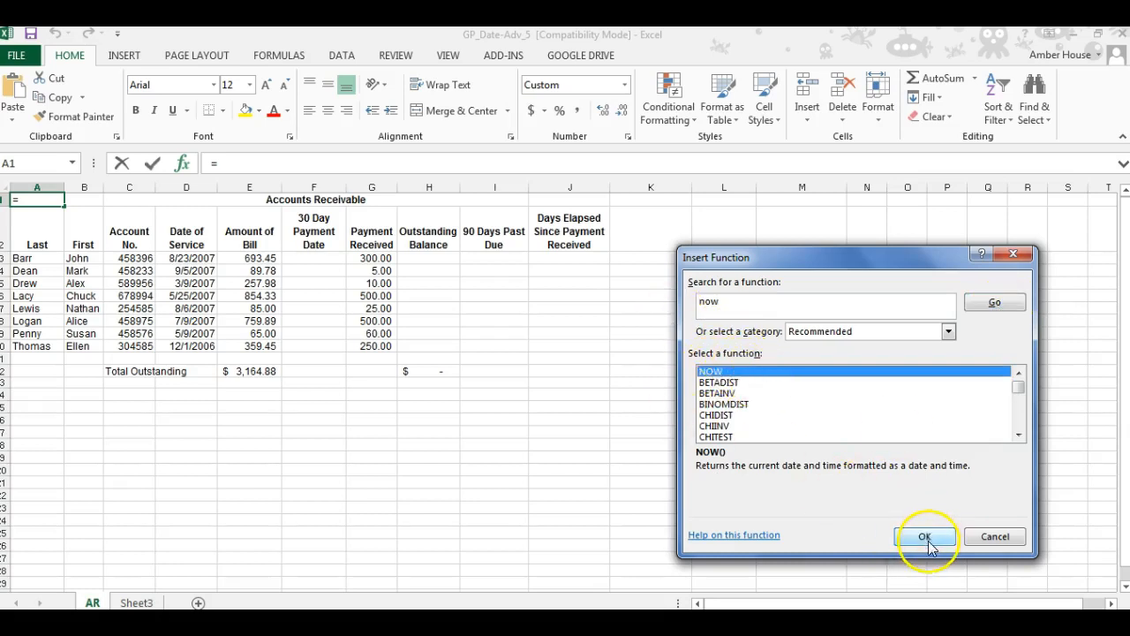
pyautogui.click(925, 537)
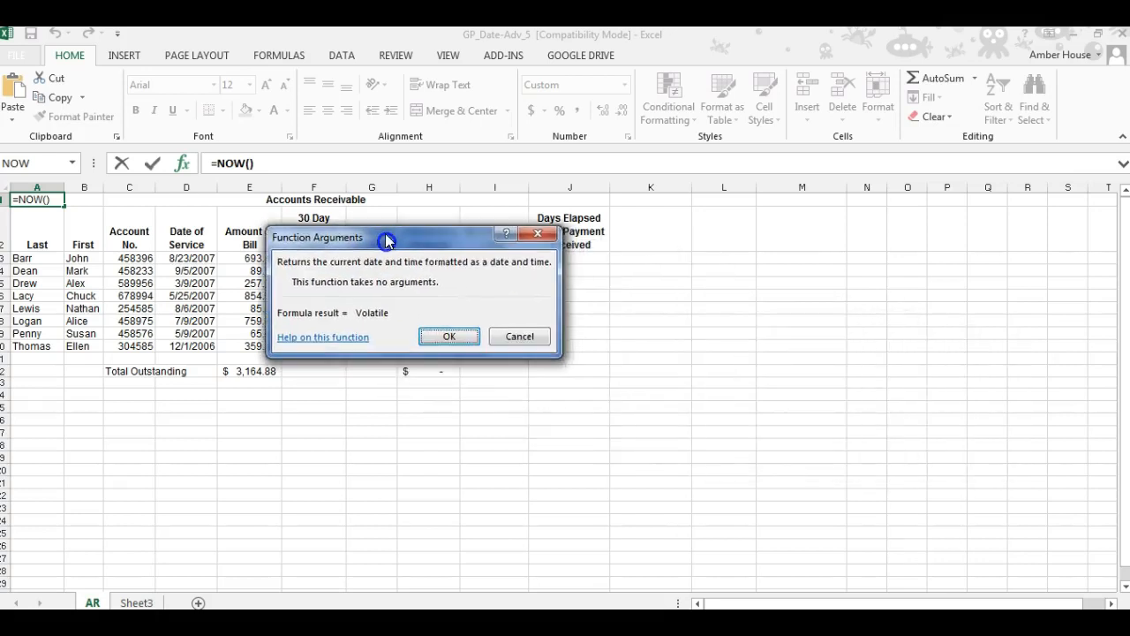
pyautogui.moveTo(491, 293)
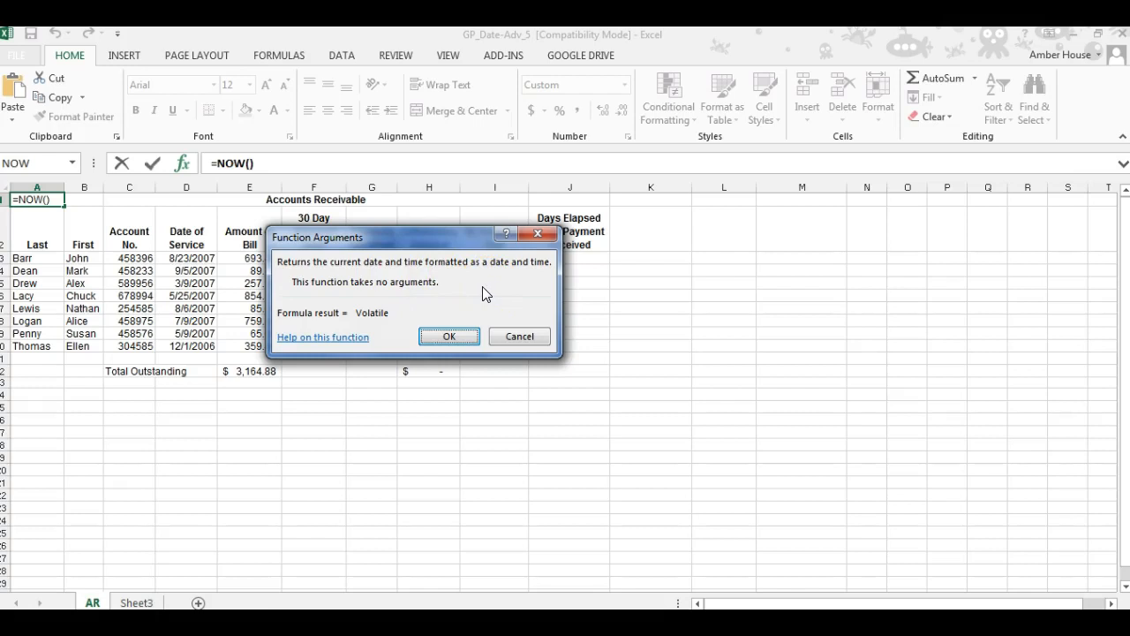
pyautogui.click(448, 336)
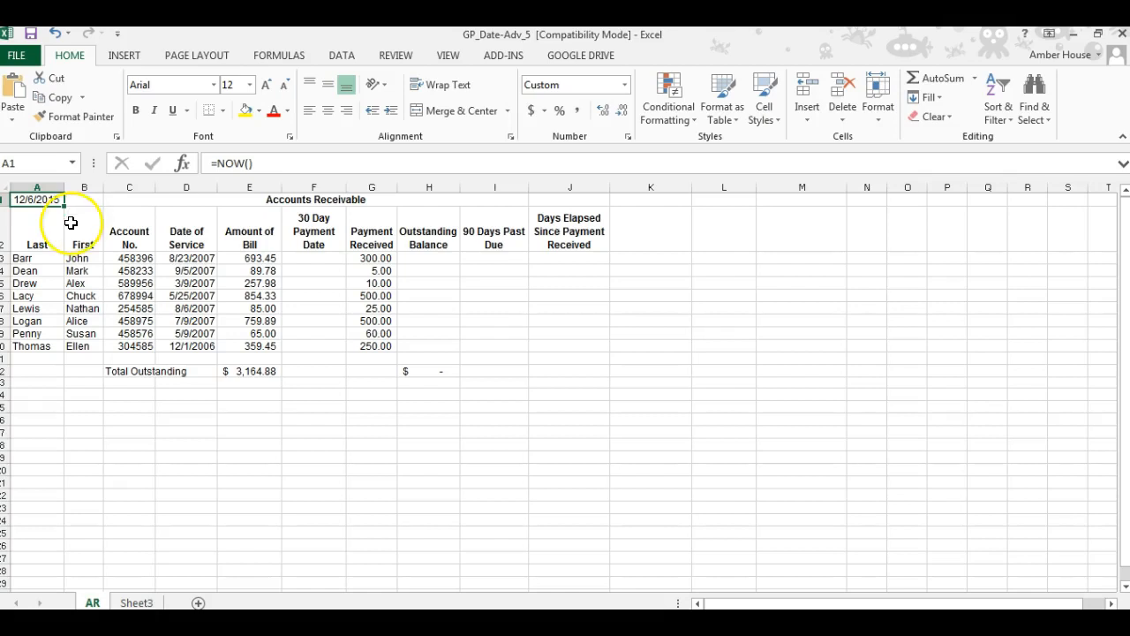
pyautogui.moveTo(371, 265)
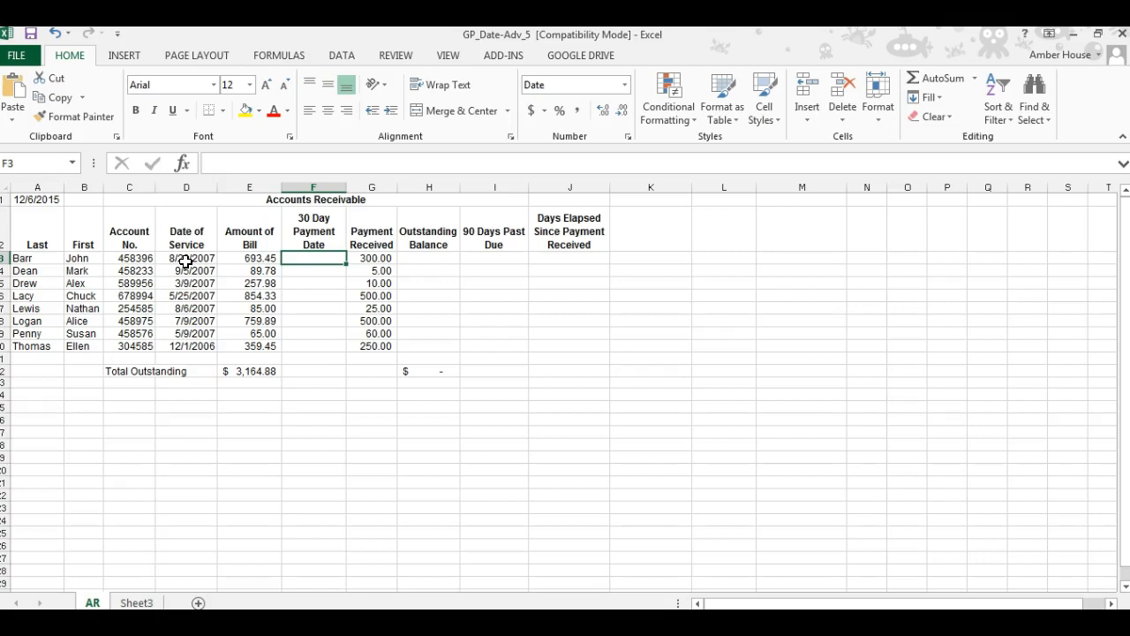
# Enter =D3+30 in F3 to get the first 30-day payment date
pyautogui.write('=')
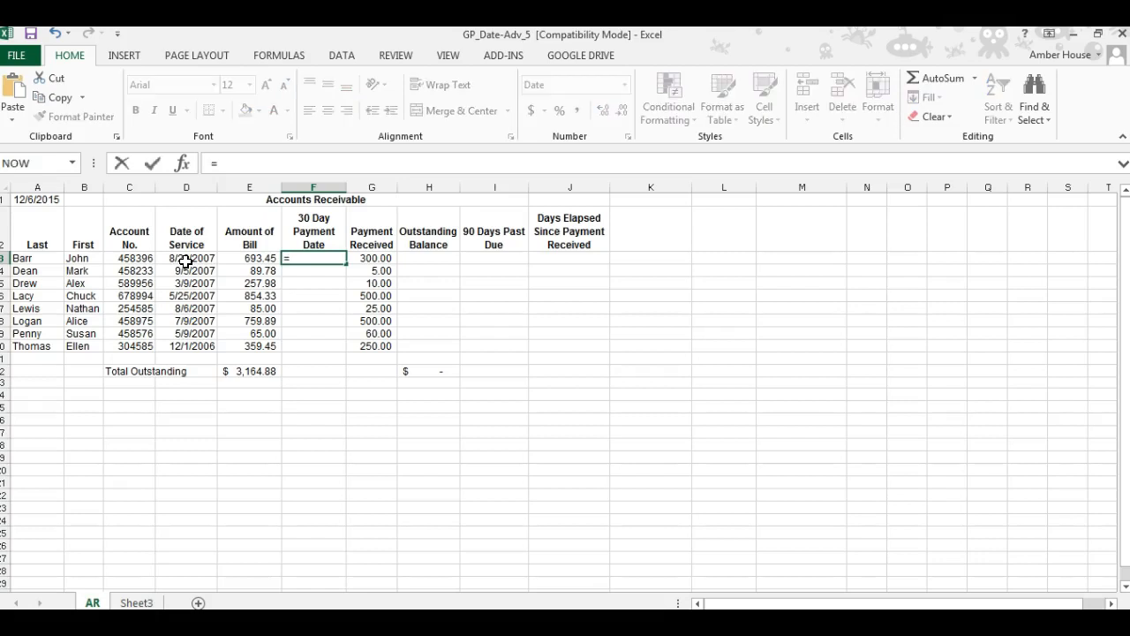
pyautogui.click(186, 258)
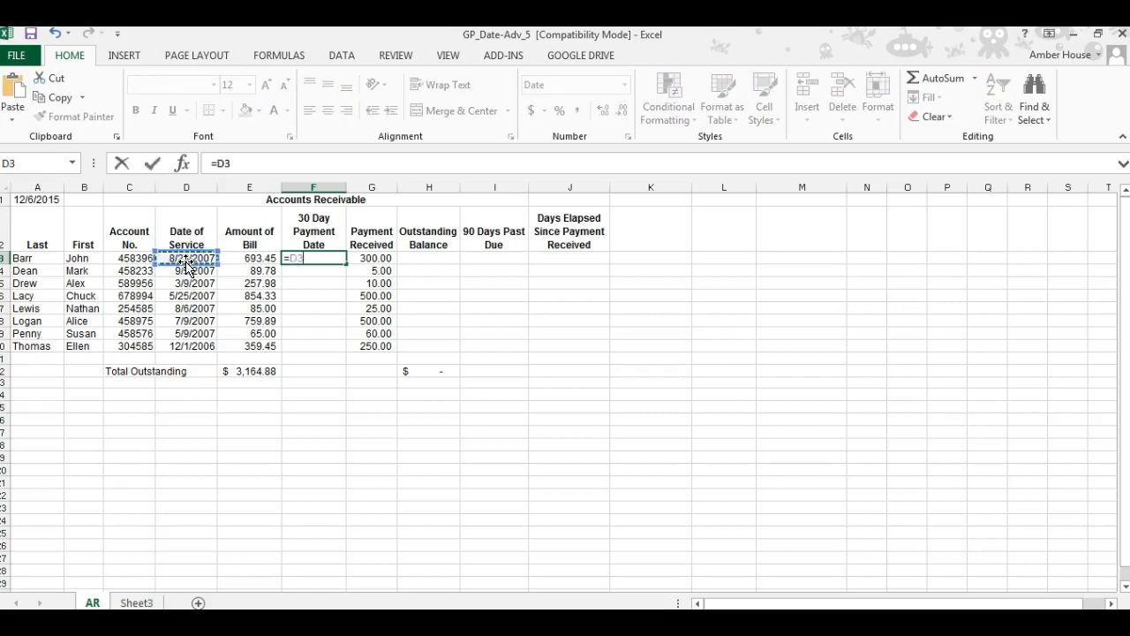
pyautogui.write('+30')
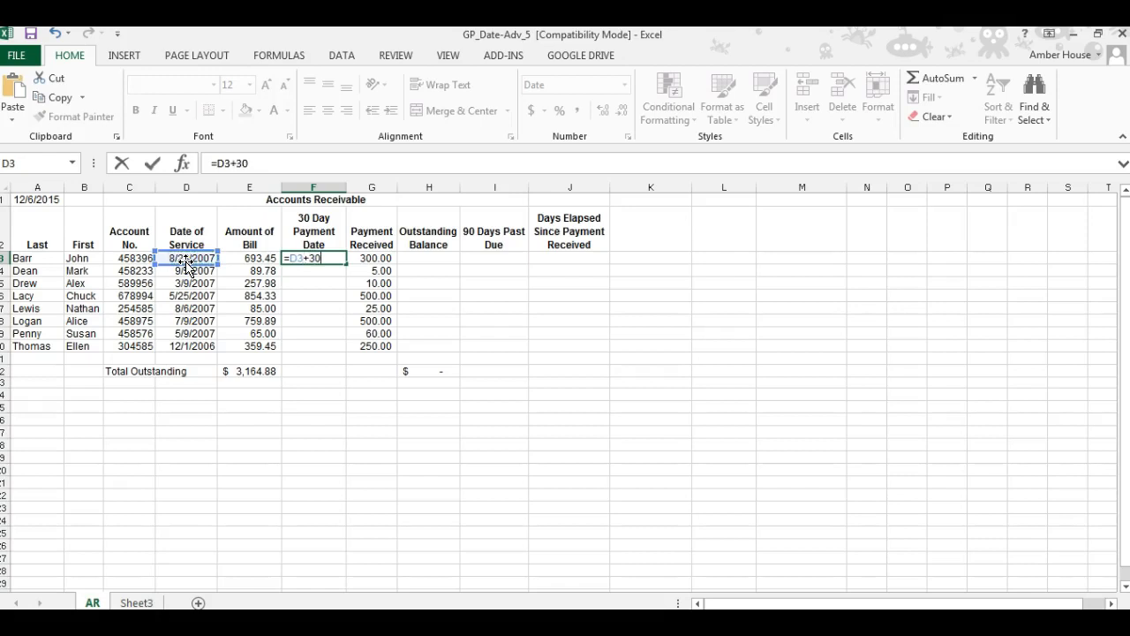
pyautogui.press('Enter')
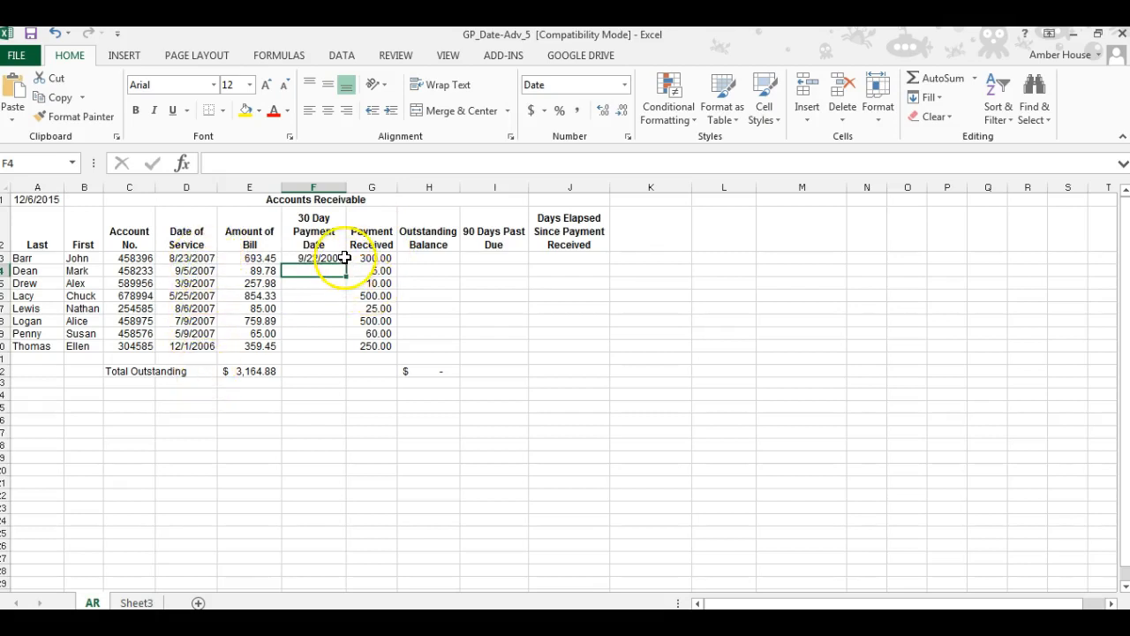
# Fill the payment-date formula from F3 down to F10 and check a copied row
pyautogui.click(314, 258)
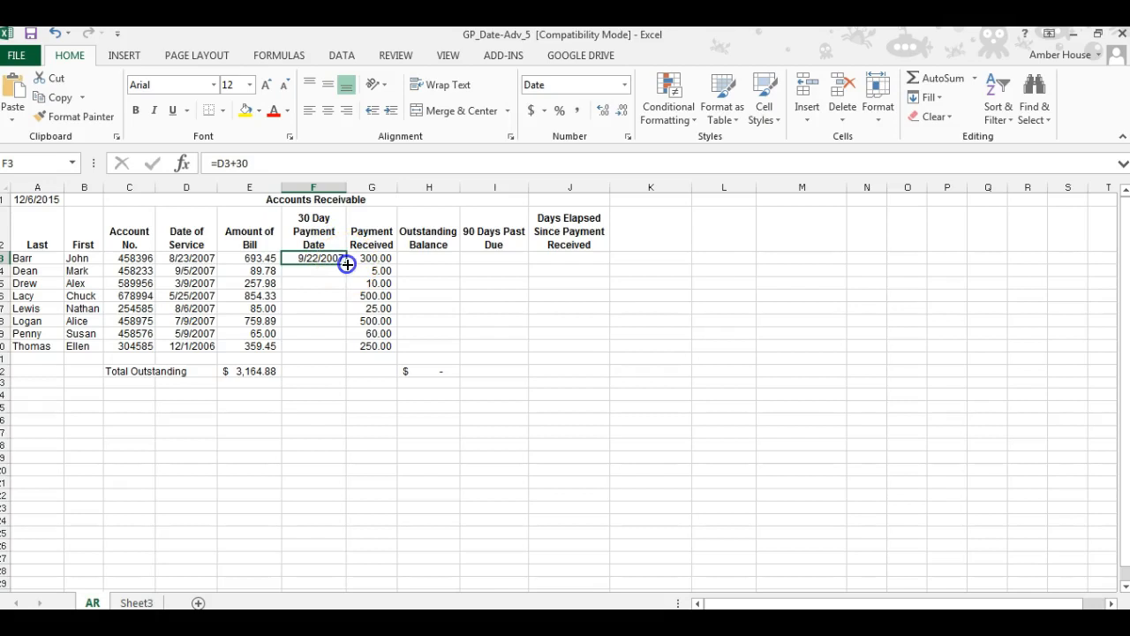
pyautogui.moveTo(346, 258); pyautogui.dragTo(353, 351)
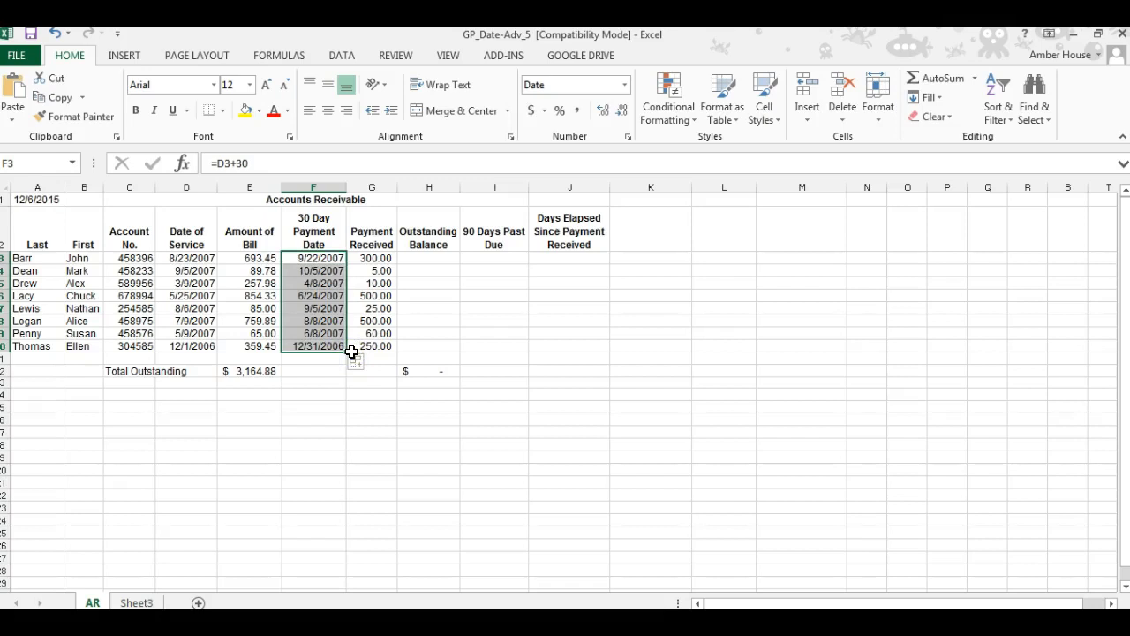
pyautogui.click(314, 296)
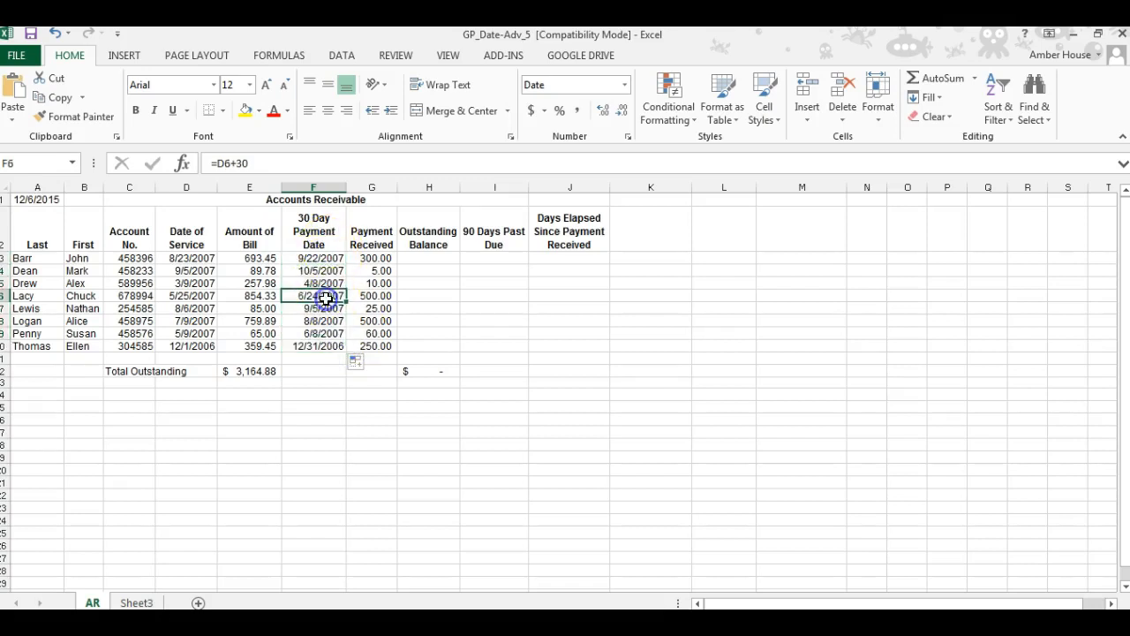
pyautogui.moveTo(230, 335)
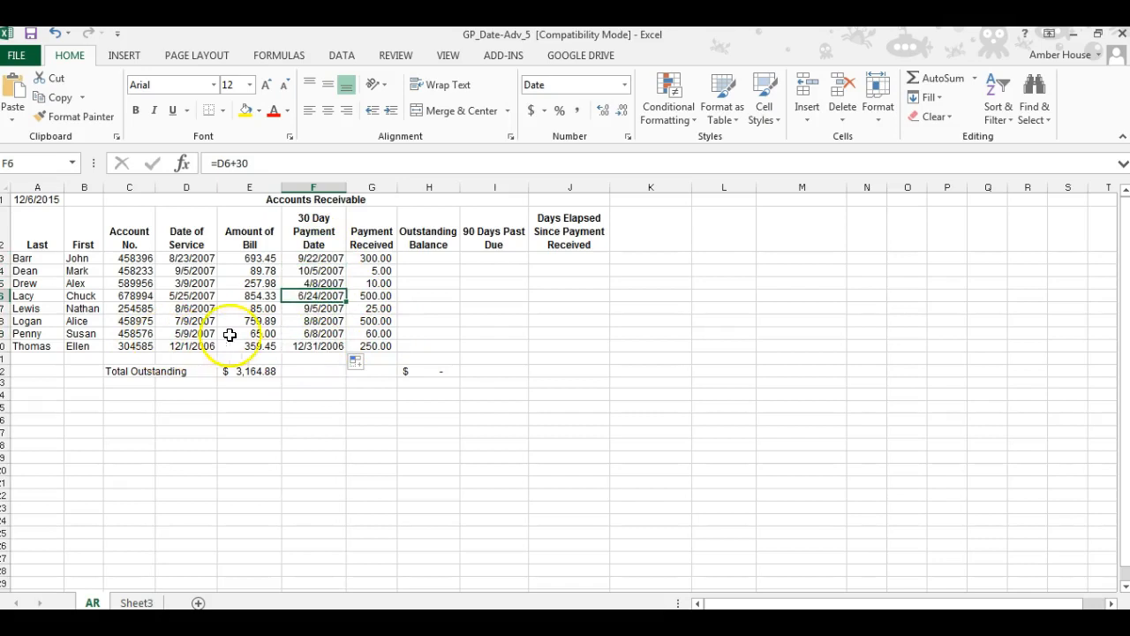
pyautogui.click(187, 344)
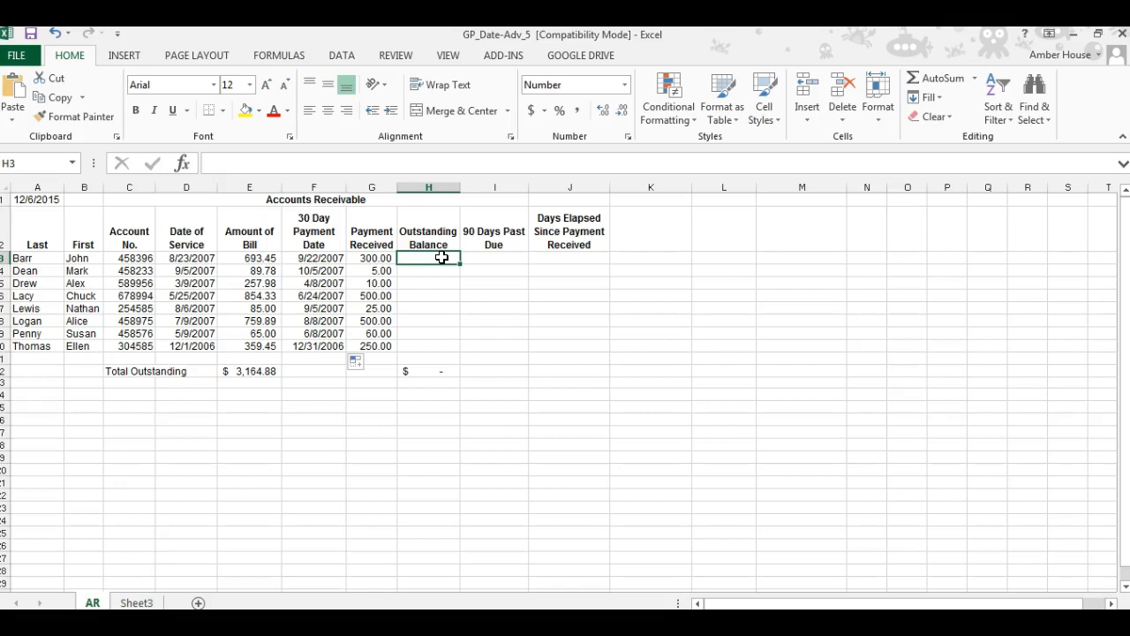
# Enter =E3-G3 in H3 and fill it down to H10, balances totalling $1,514.88
pyautogui.write('=')
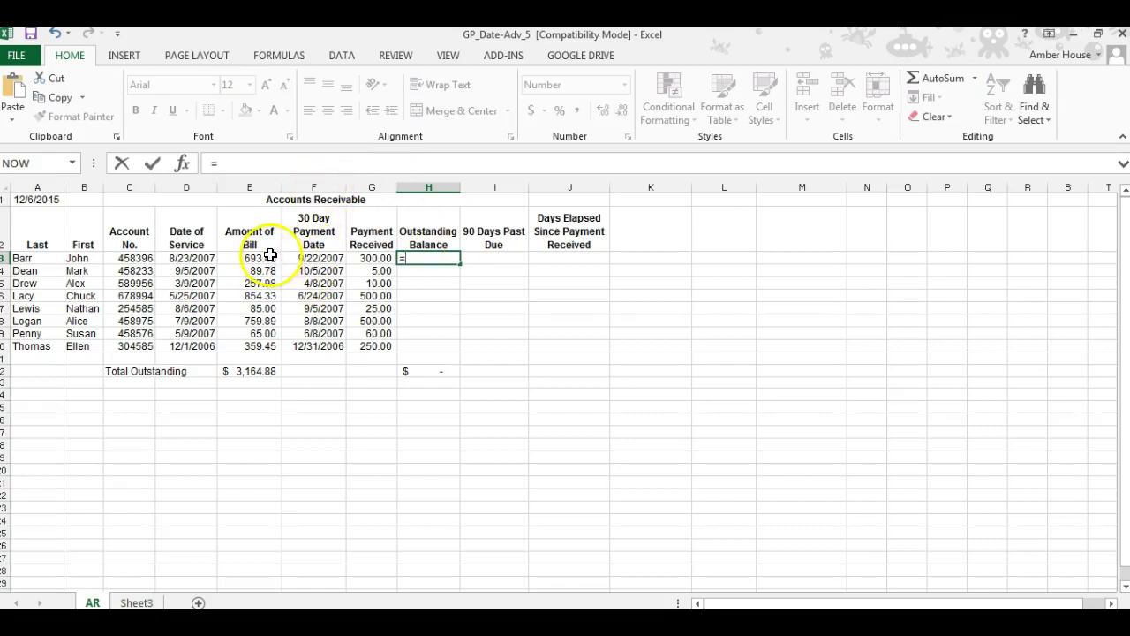
pyautogui.click(250, 257)
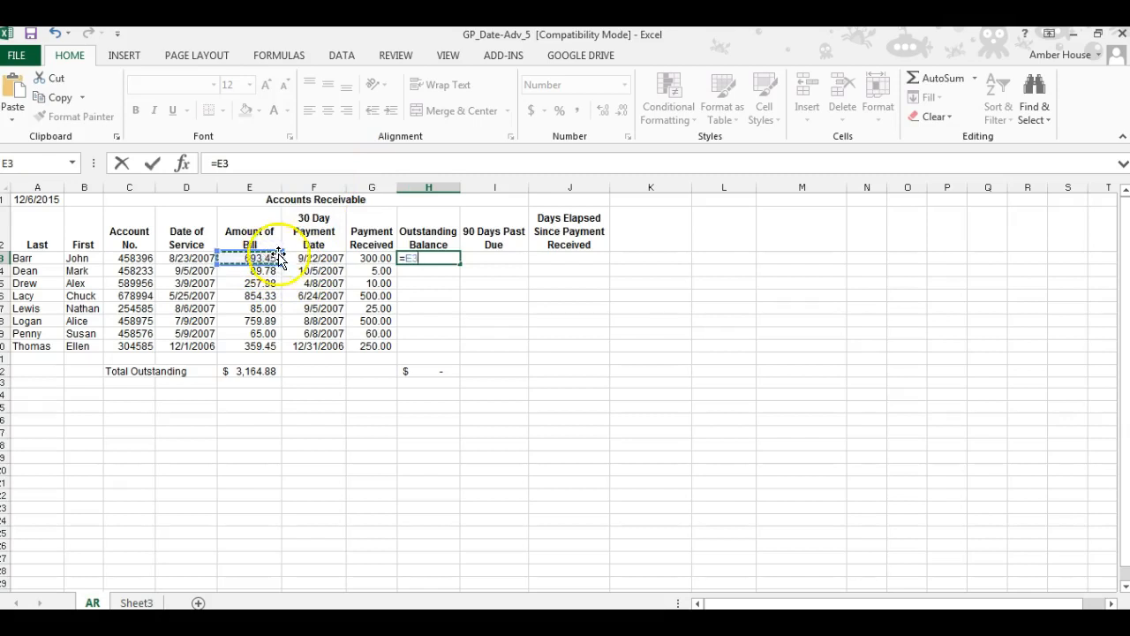
pyautogui.moveTo(371, 239)
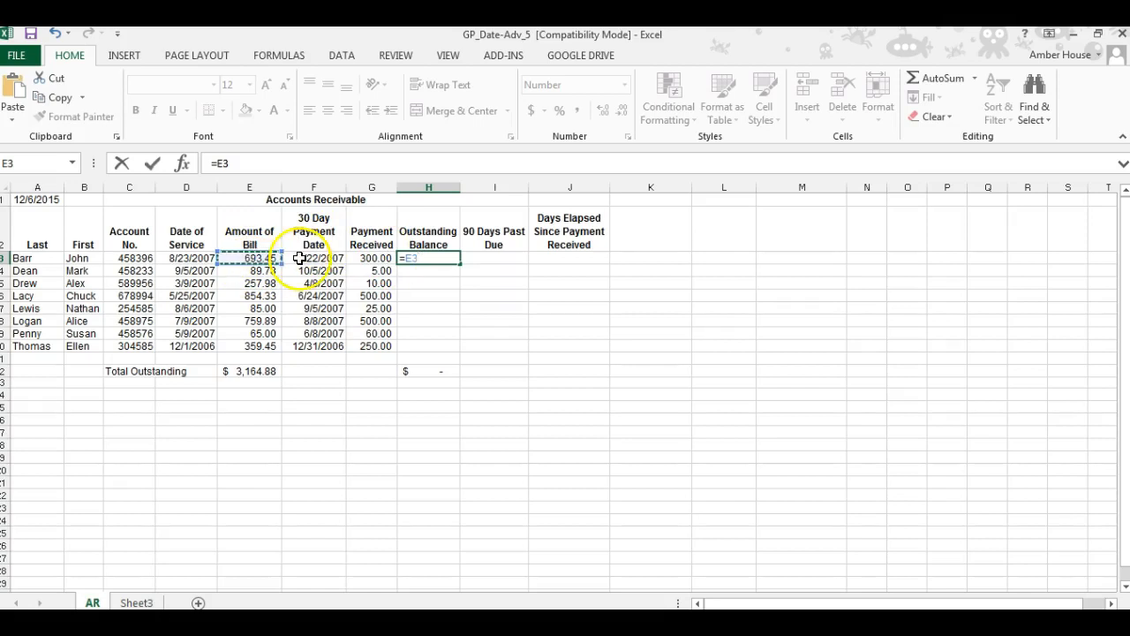
pyautogui.write('-')
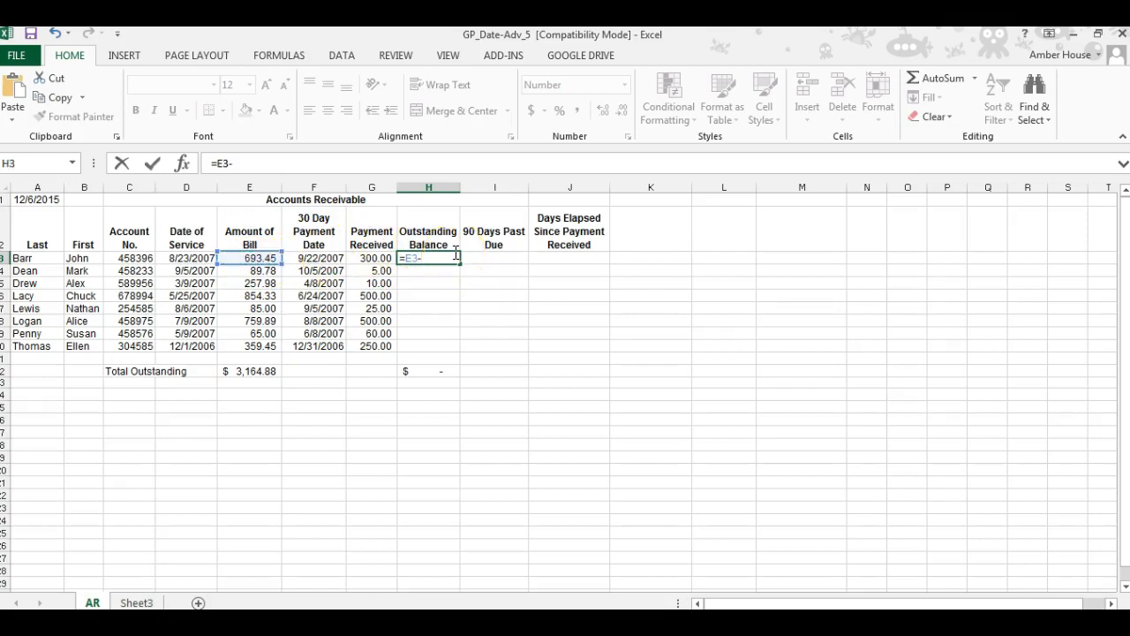
pyautogui.click(371, 258)
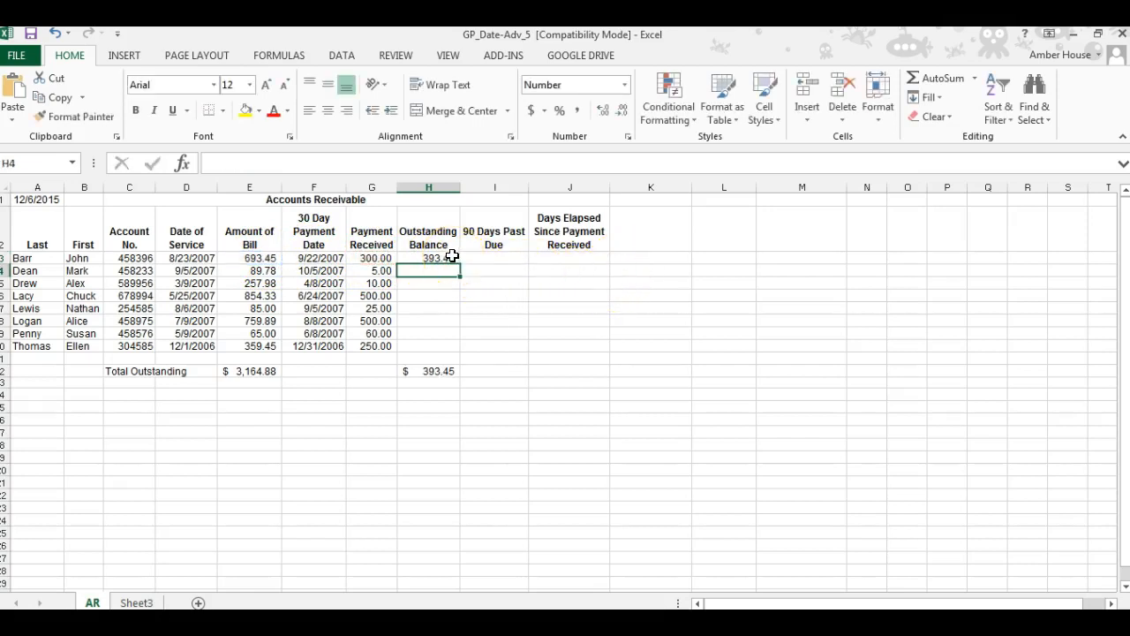
pyautogui.click(428, 258)
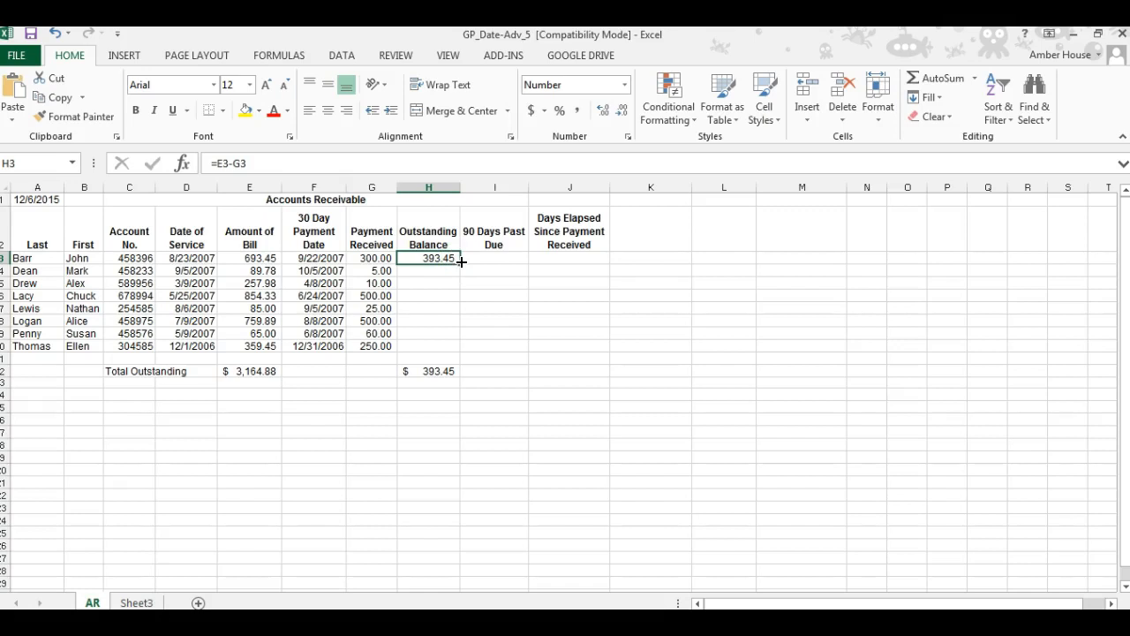
pyautogui.moveTo(463, 262); pyautogui.dragTo(455, 308)
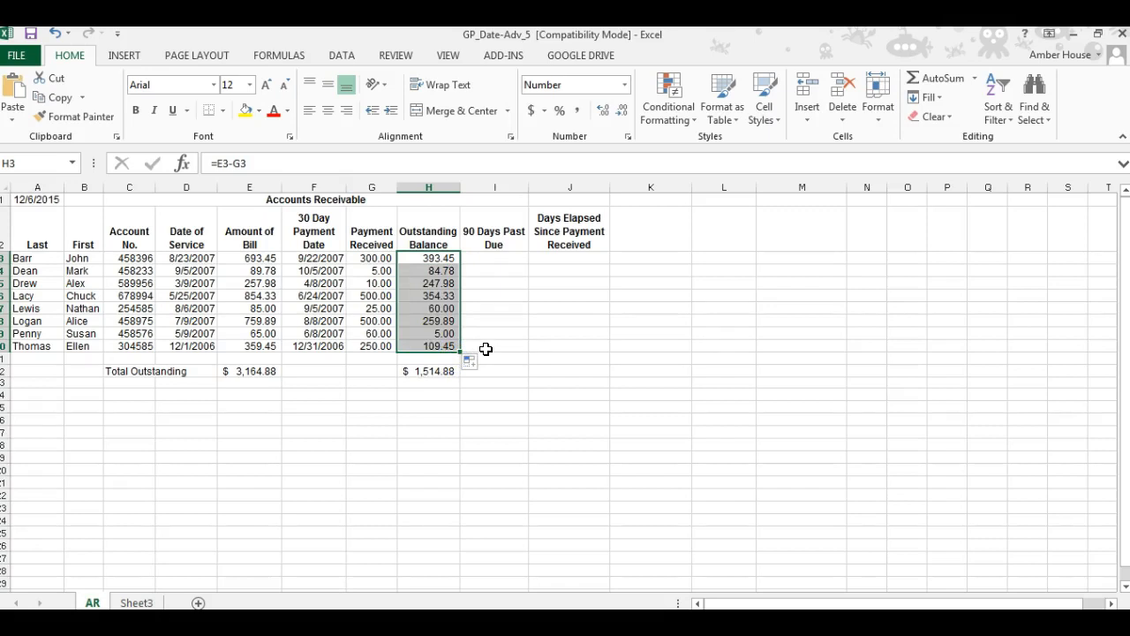
pyautogui.moveTo(502, 258)
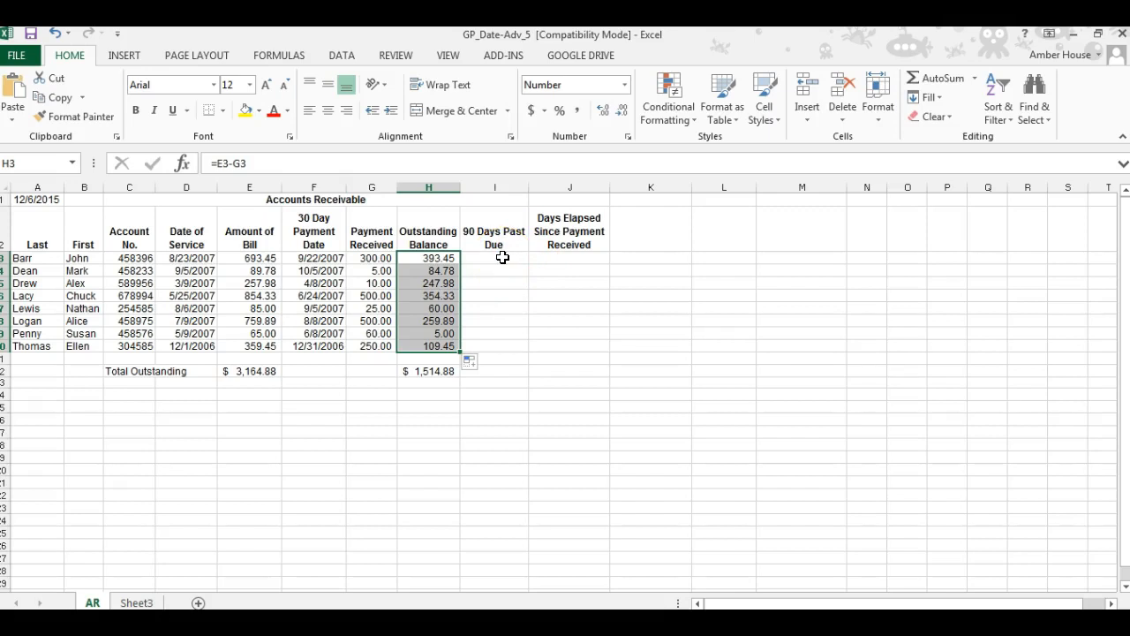
# Enter =60+F3 in I3 for the first 90 Days Past Due date
pyautogui.click(494, 257)
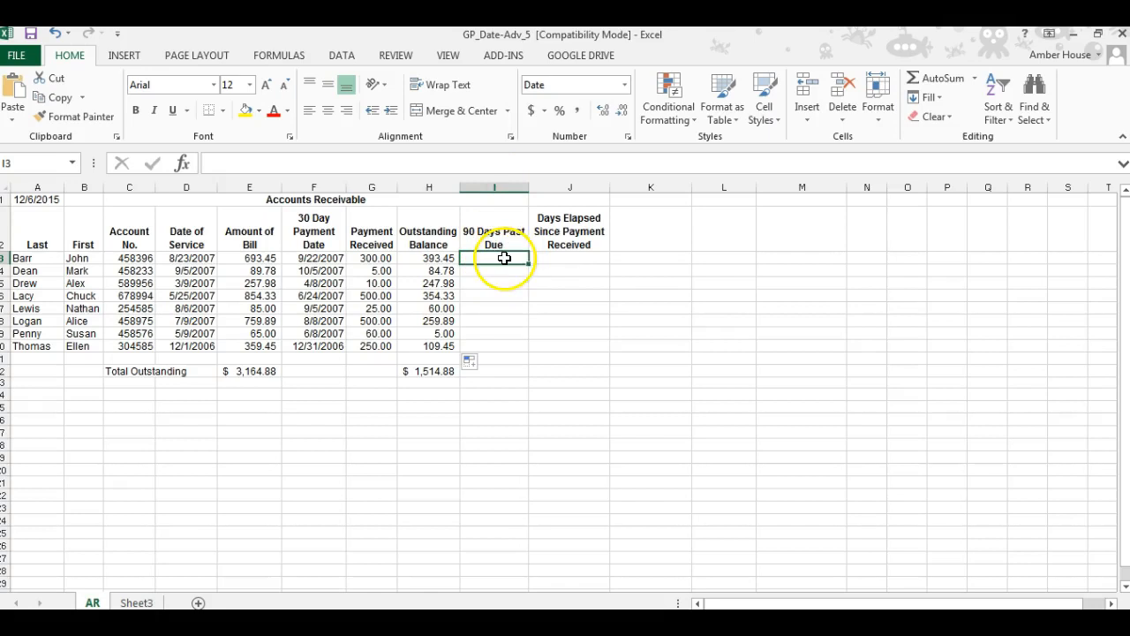
pyautogui.write('=')
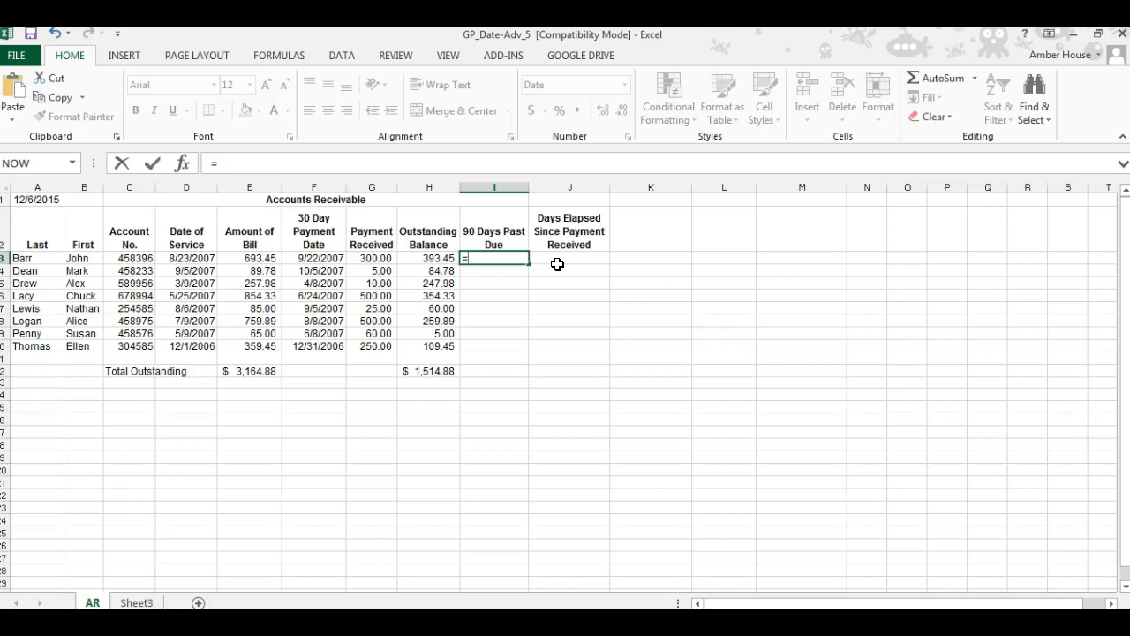
pyautogui.write('60')
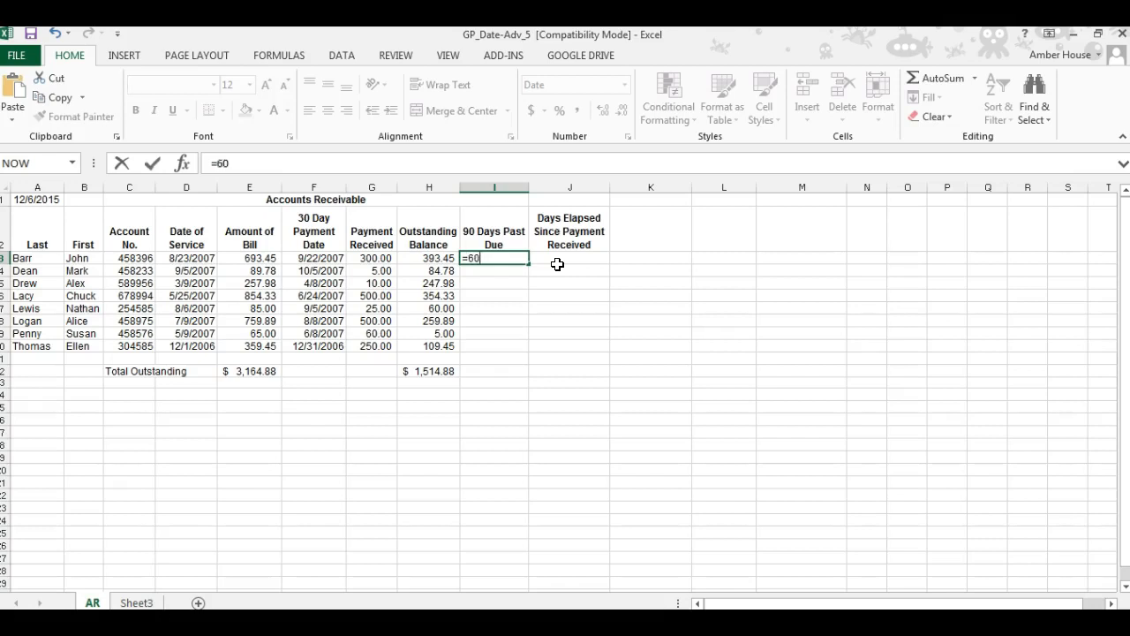
pyautogui.write('+')
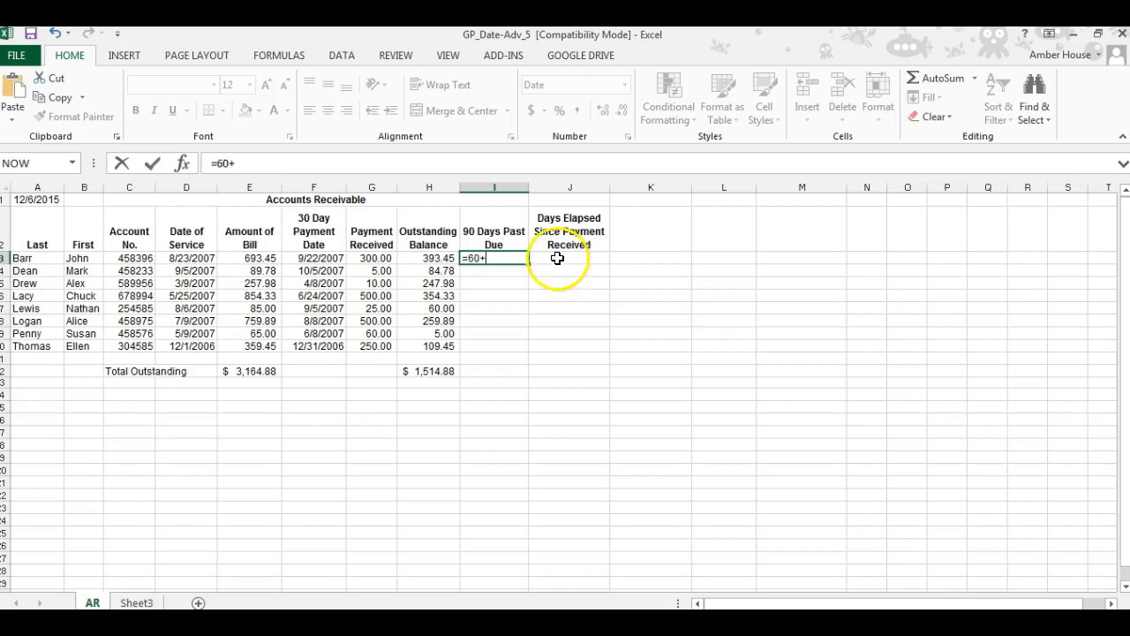
pyautogui.moveTo(336, 258)
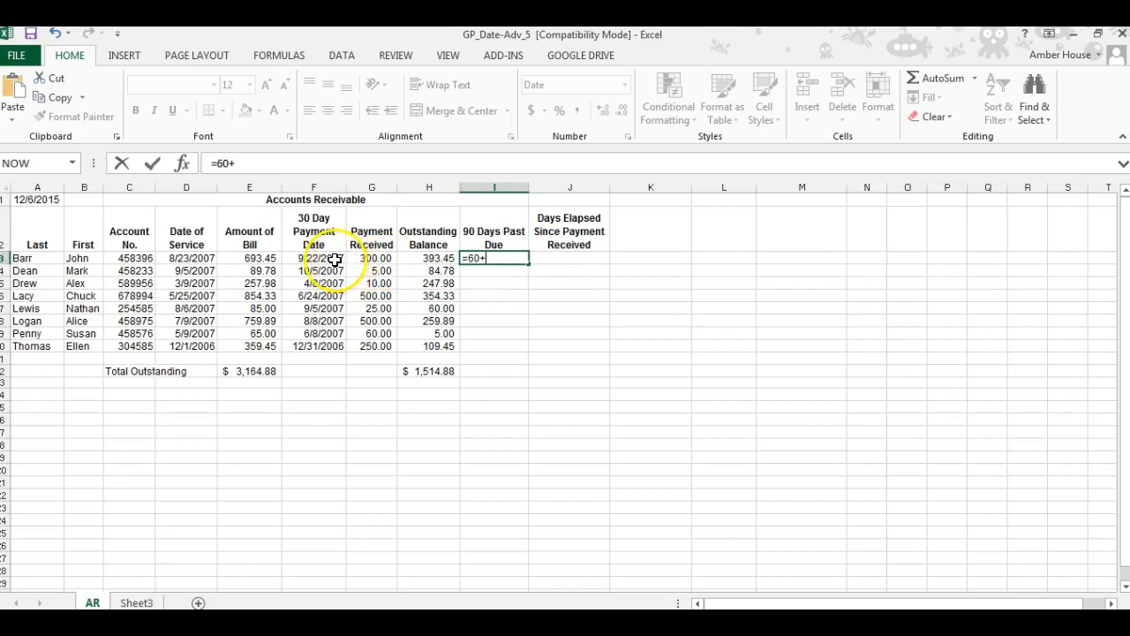
pyautogui.click(314, 258)
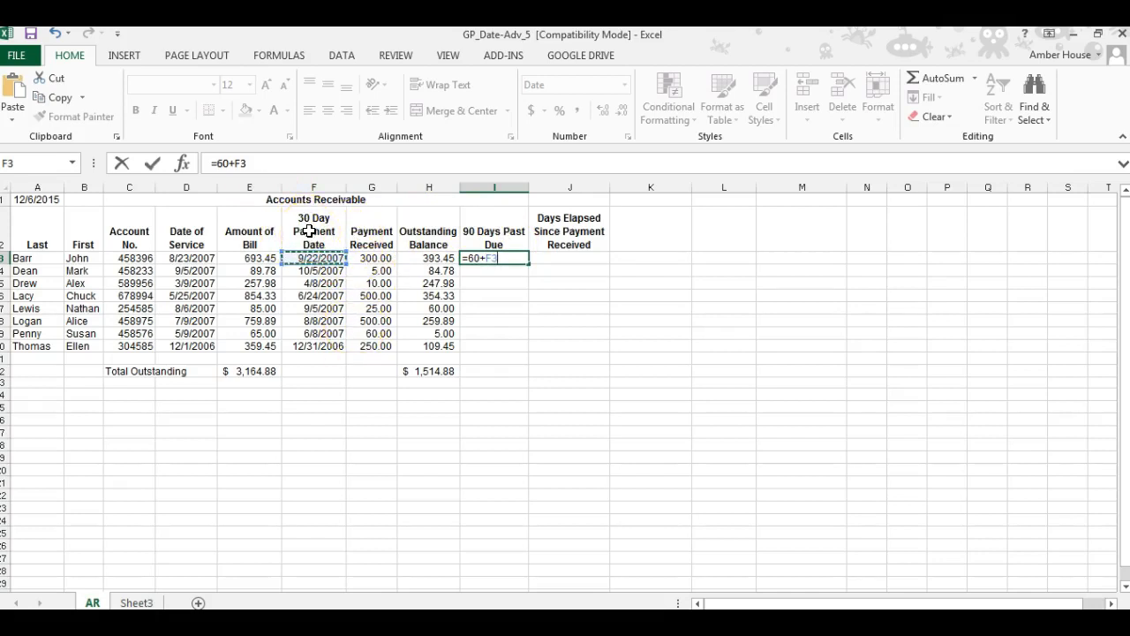
pyautogui.press('Enter')
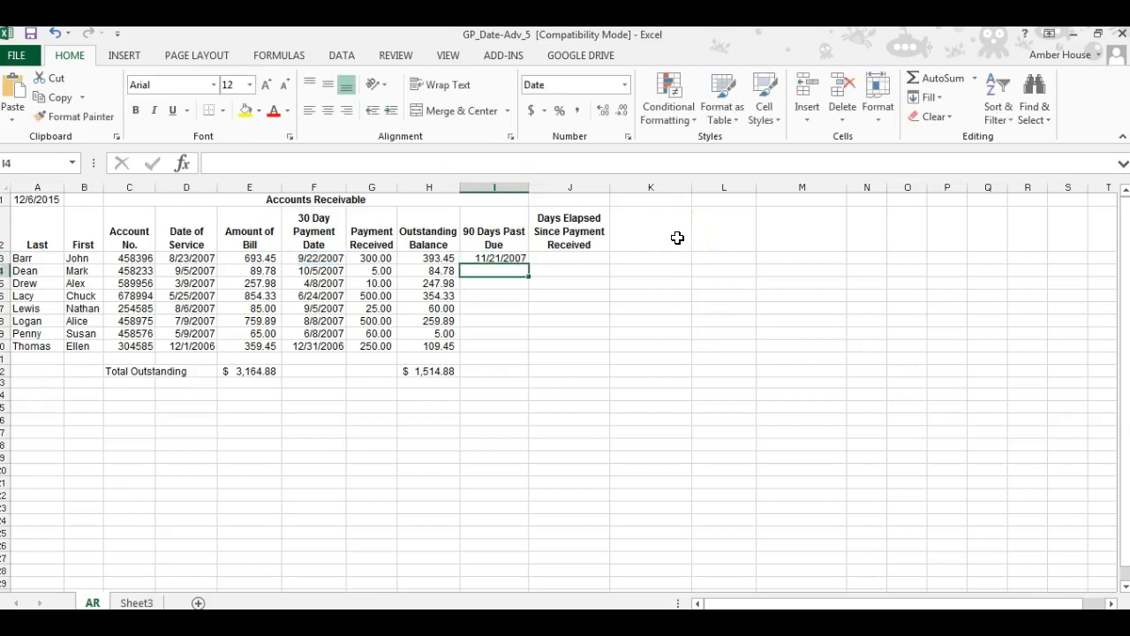
# Fill the due-date formula from I3 down to I10 and move to J3
pyautogui.click(494, 257)
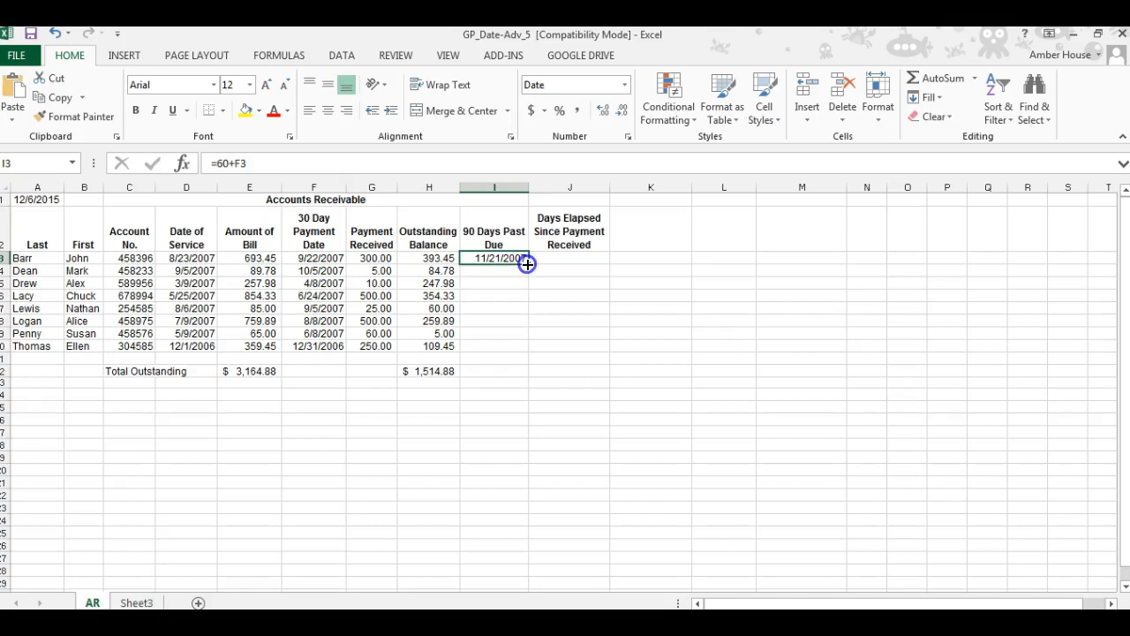
pyautogui.moveTo(495, 258); pyautogui.dragTo(494, 346)
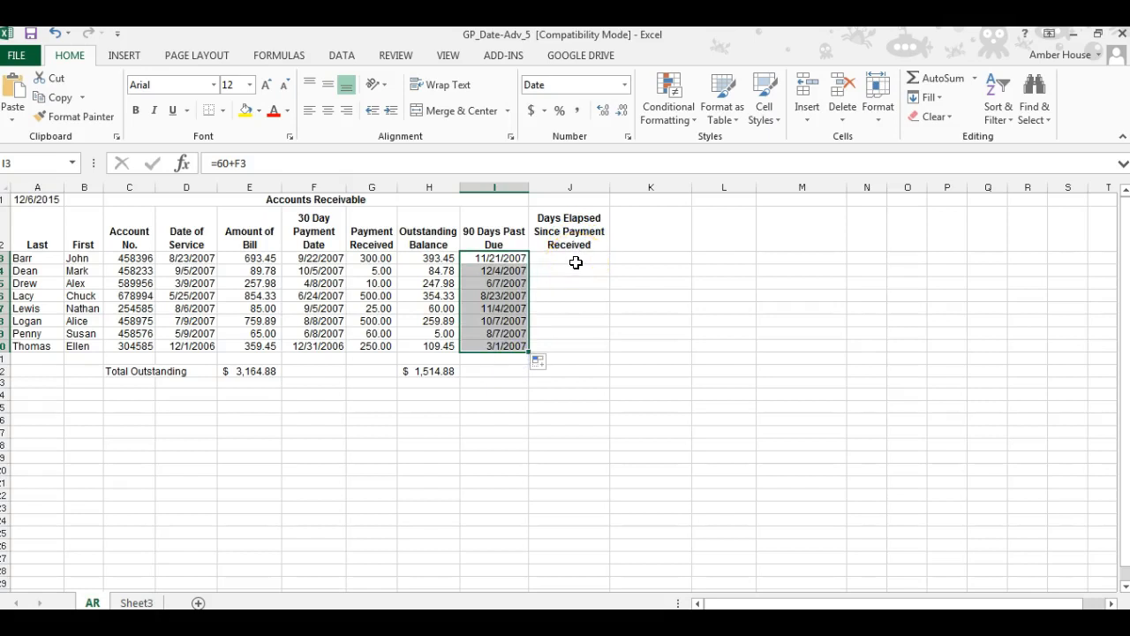
pyautogui.click(568, 258)
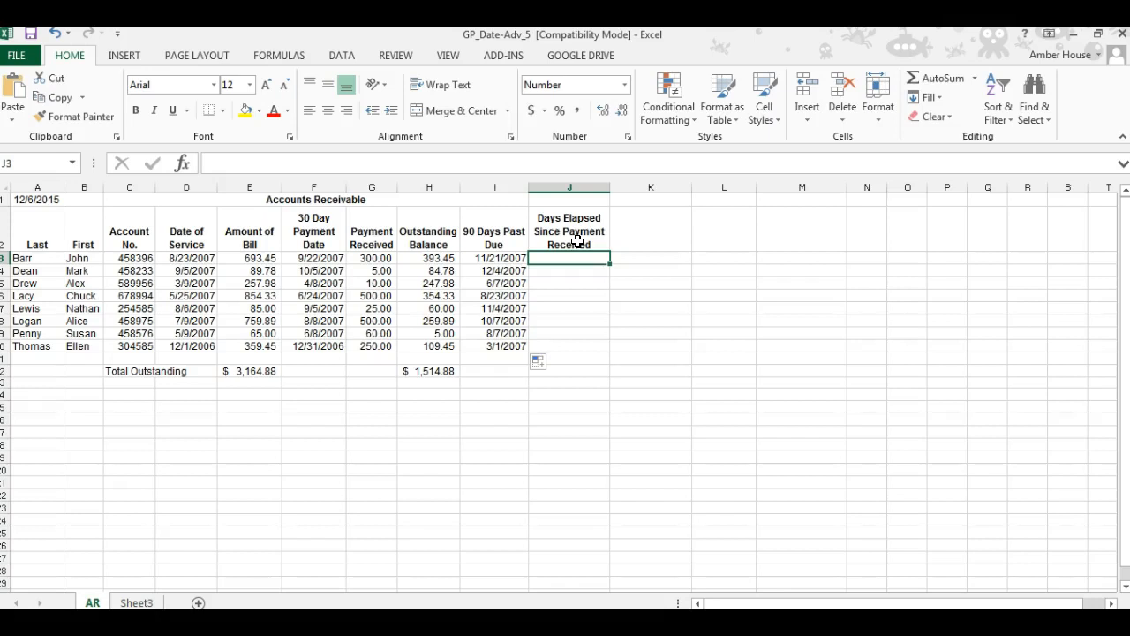
# Search Insert Function for 'days' and choose DAYS360 for cell J3
pyautogui.click(184, 162)
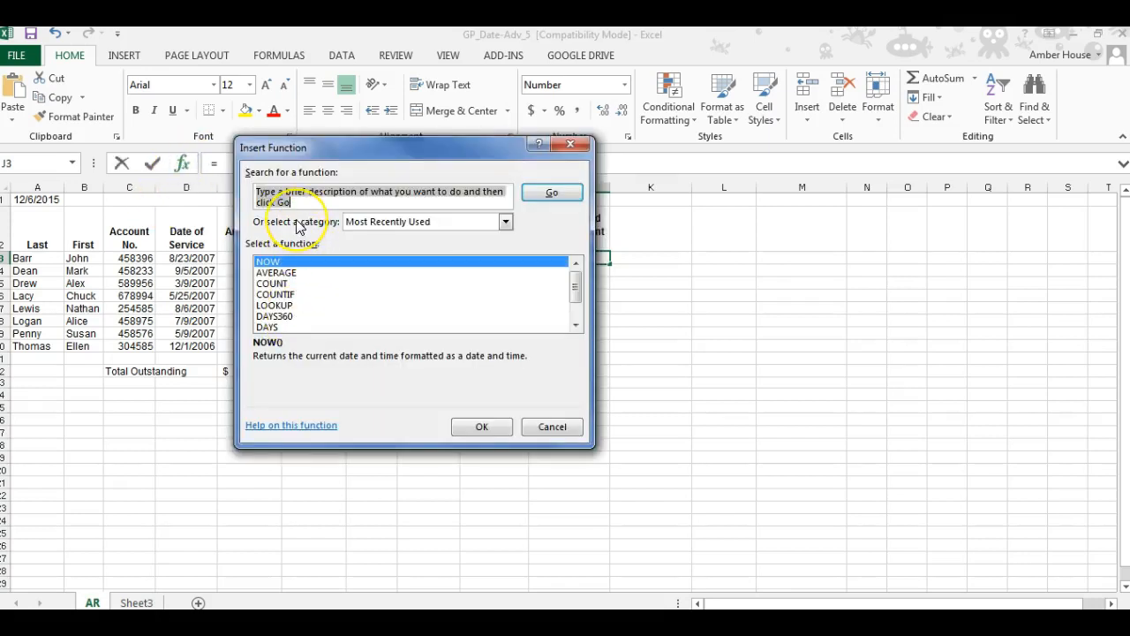
pyautogui.write('d')
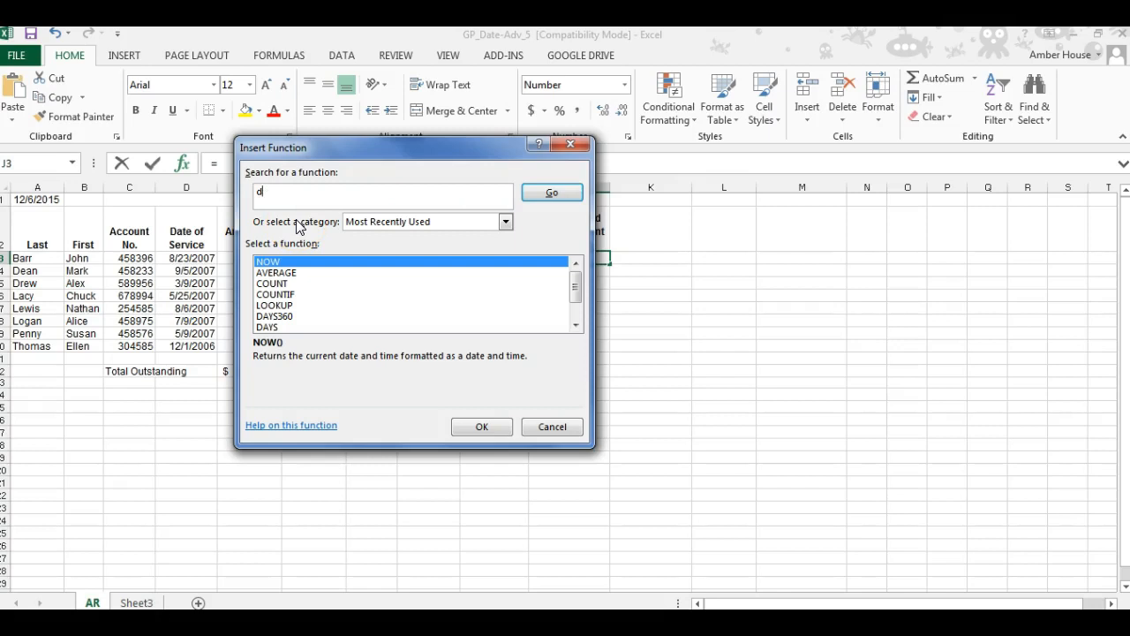
pyautogui.write('ays 360')
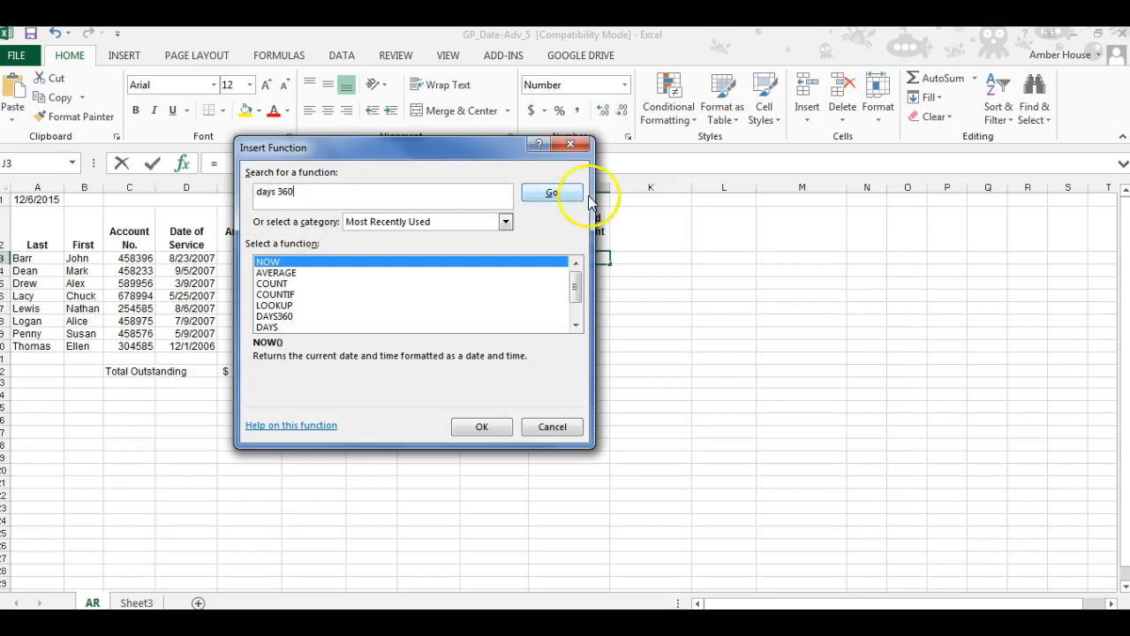
pyautogui.click(551, 190)
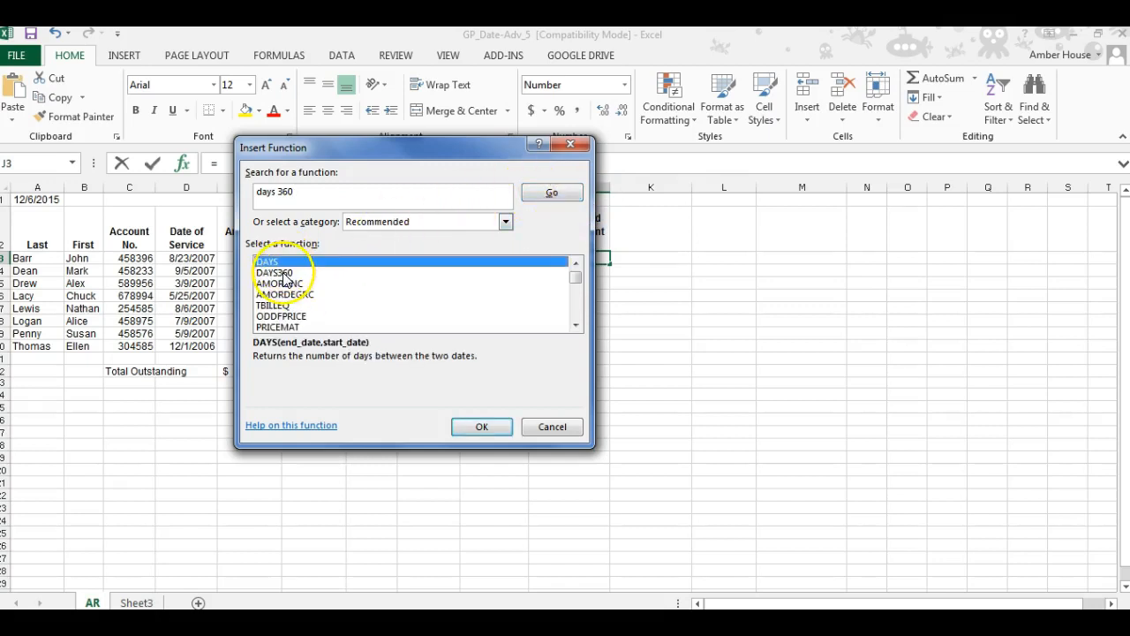
pyautogui.click(275, 272)
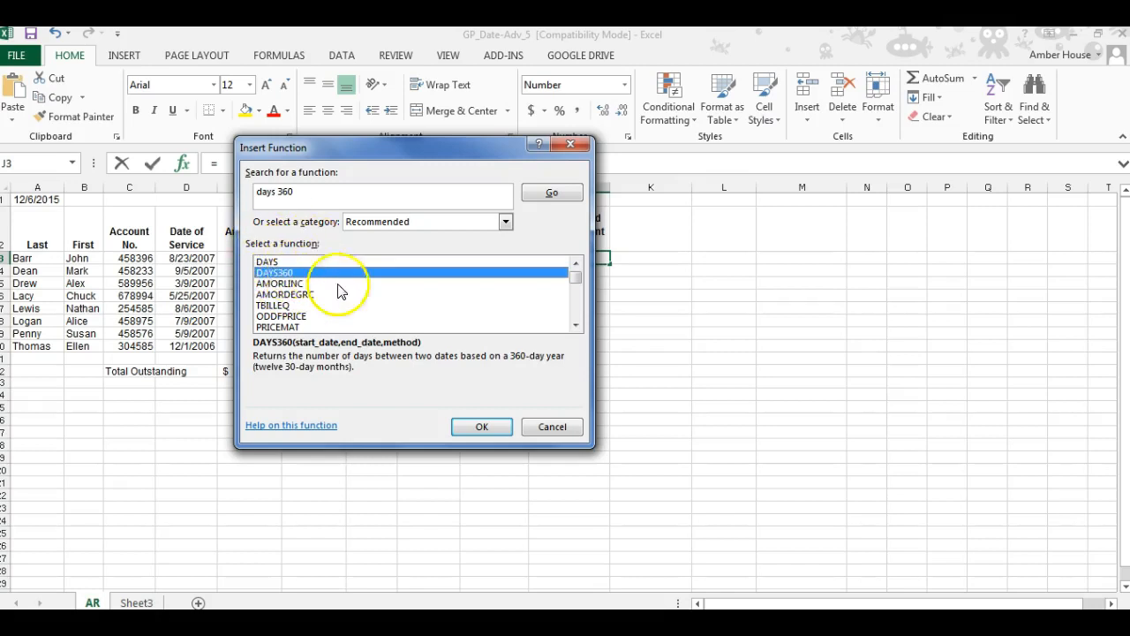
pyautogui.click(480, 425)
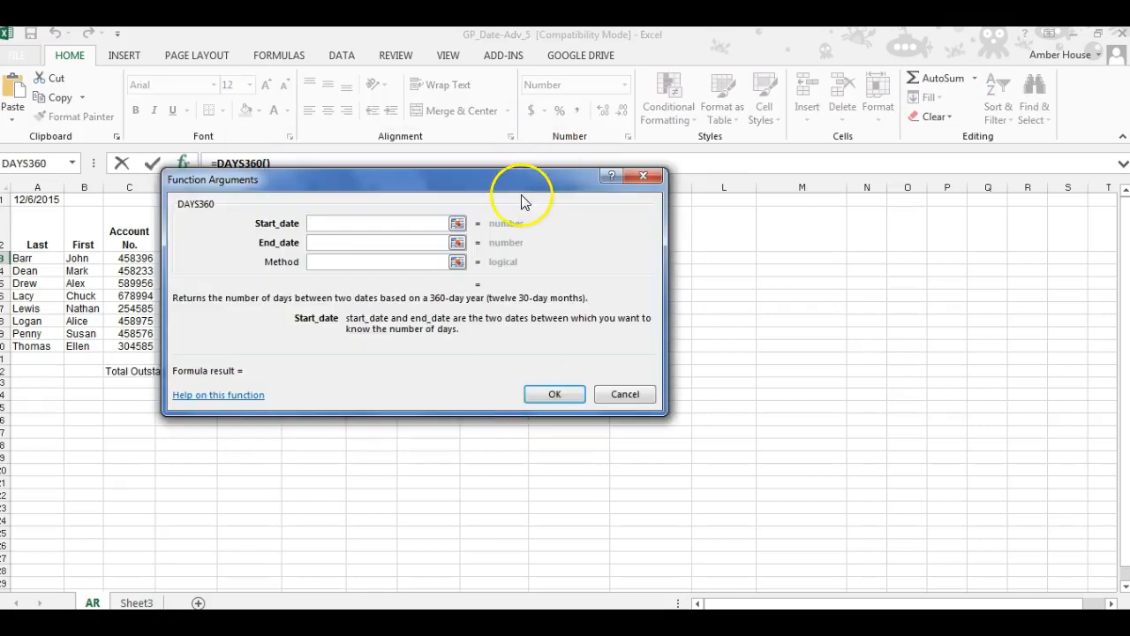
pyautogui.moveTo(521, 181); pyautogui.dragTo(915, 300)
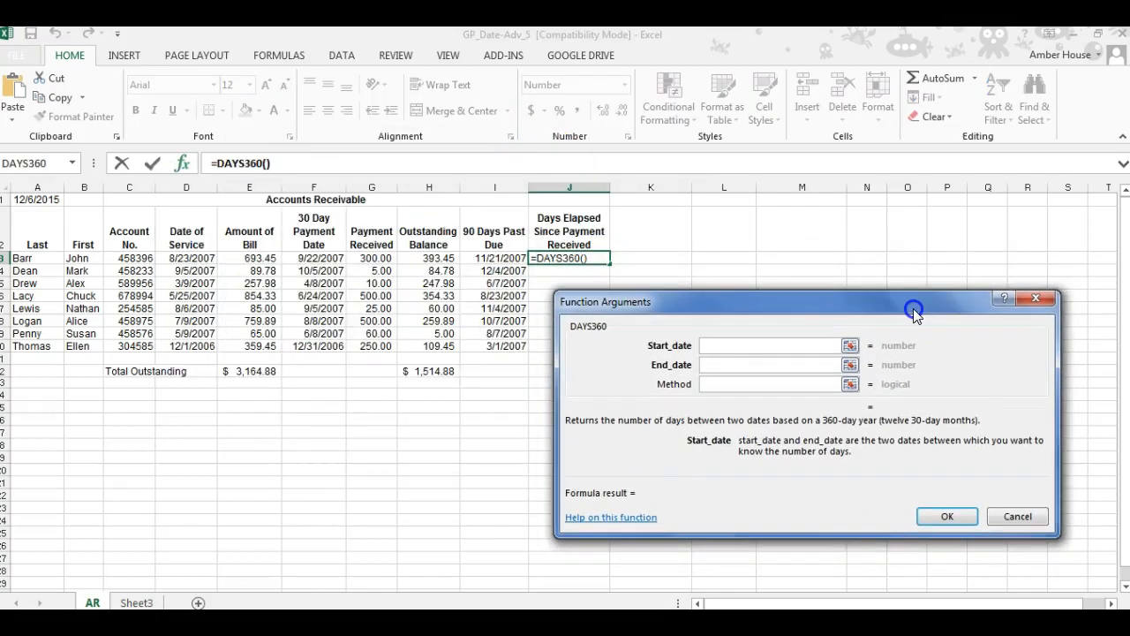
pyautogui.moveTo(694, 265)
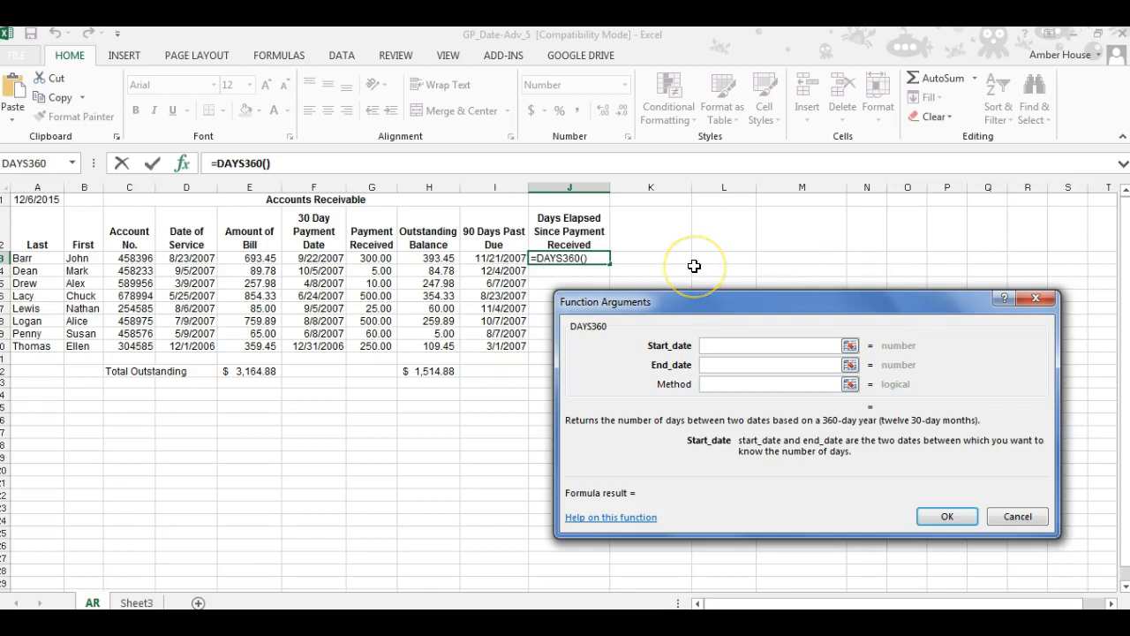
pyautogui.moveTo(677, 262)
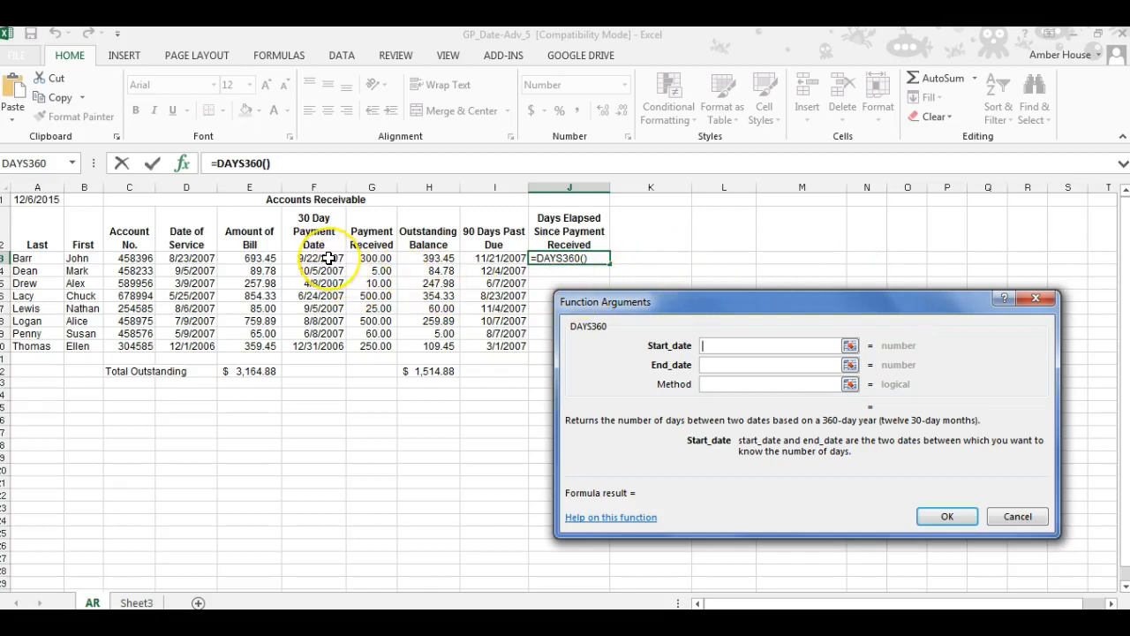
# Set F3 as start date, finish the formula, then edit its end date to $A$1
pyautogui.click(315, 258)
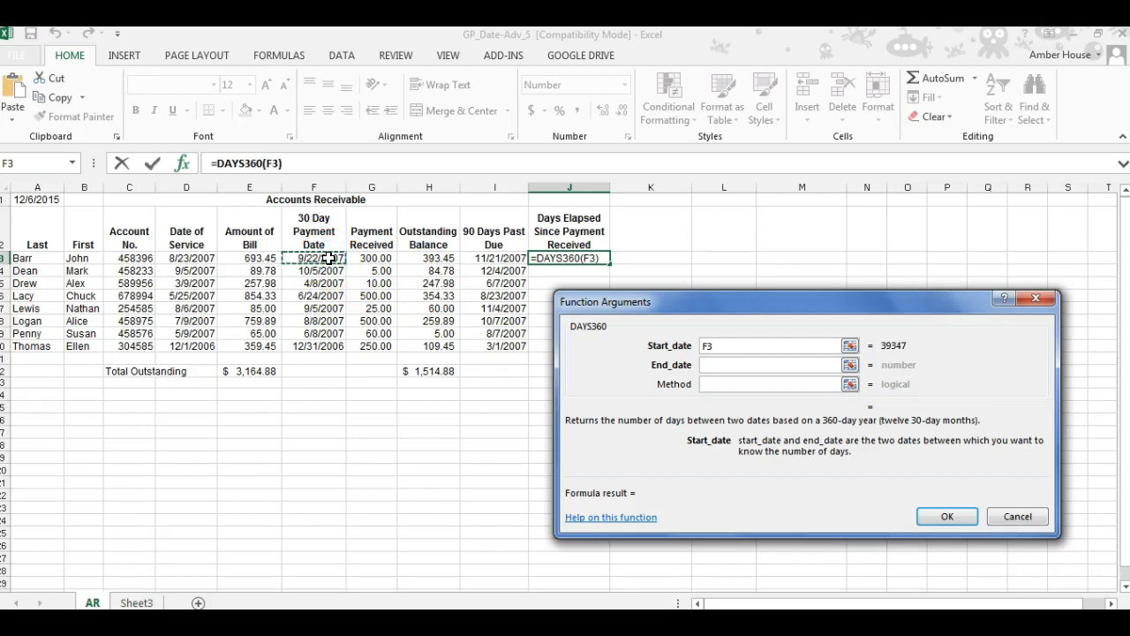
pyautogui.moveTo(503, 283)
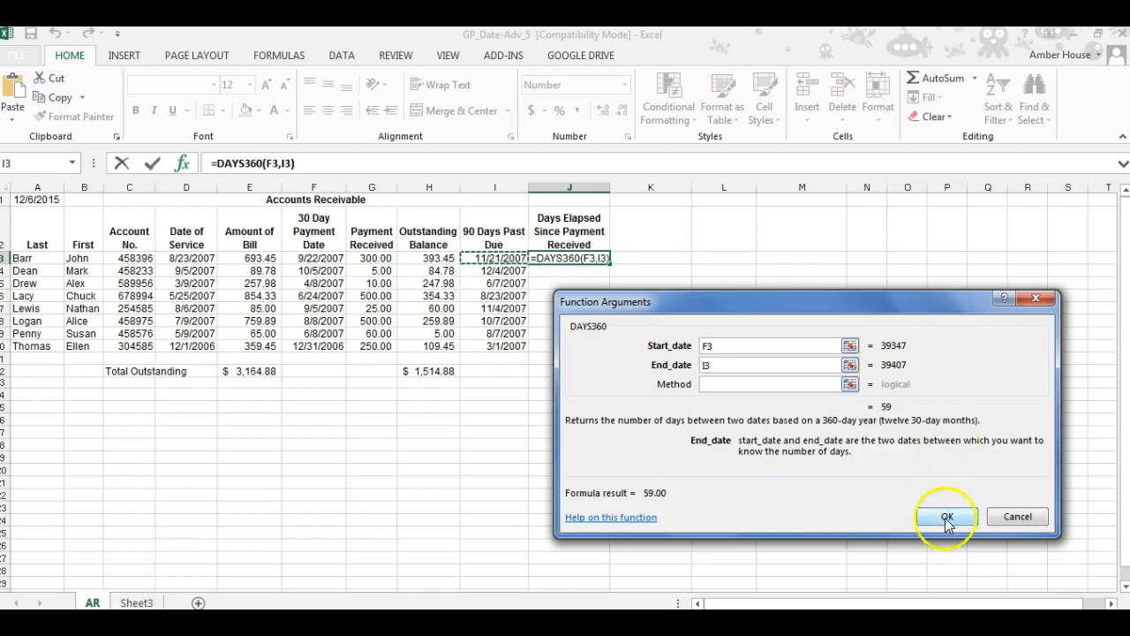
pyautogui.click(954, 515)
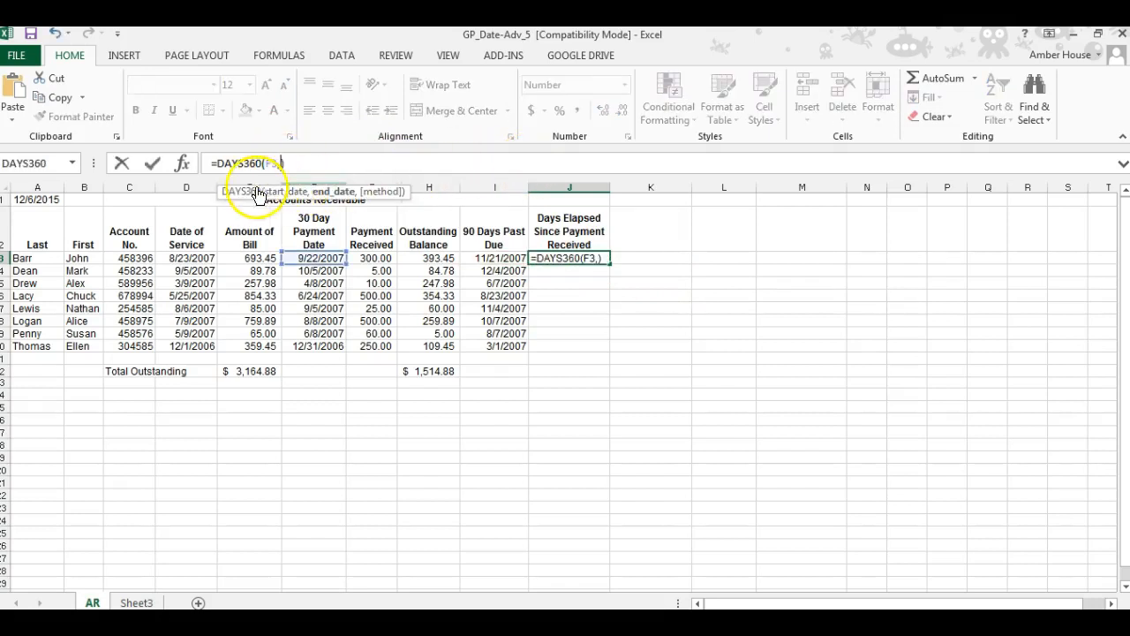
pyautogui.click(37, 197)
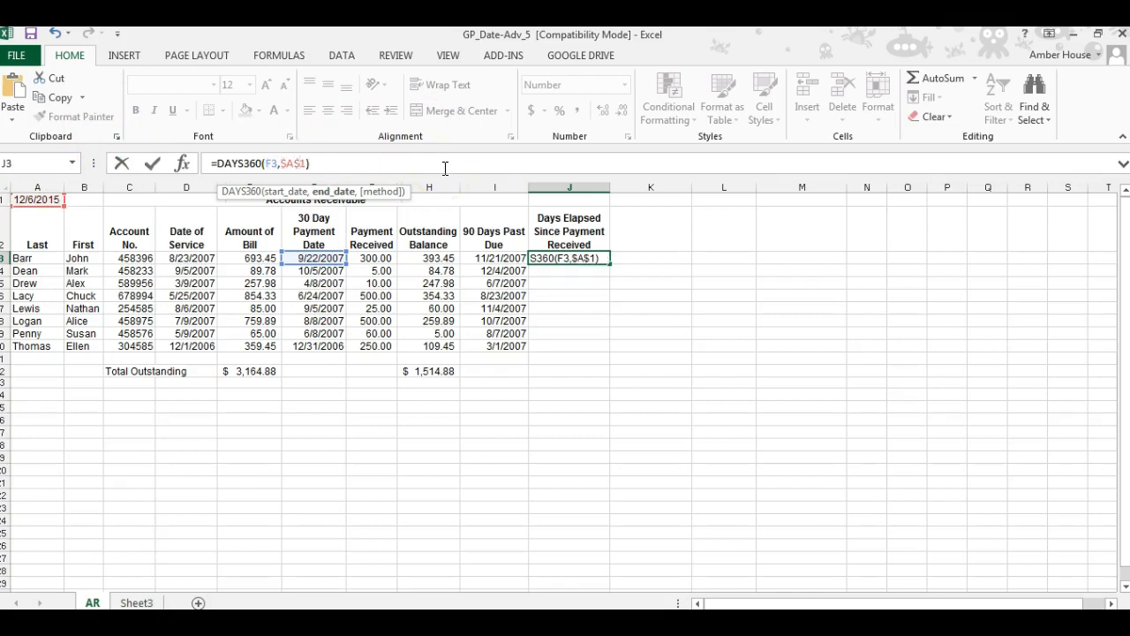
pyautogui.press('Enter')
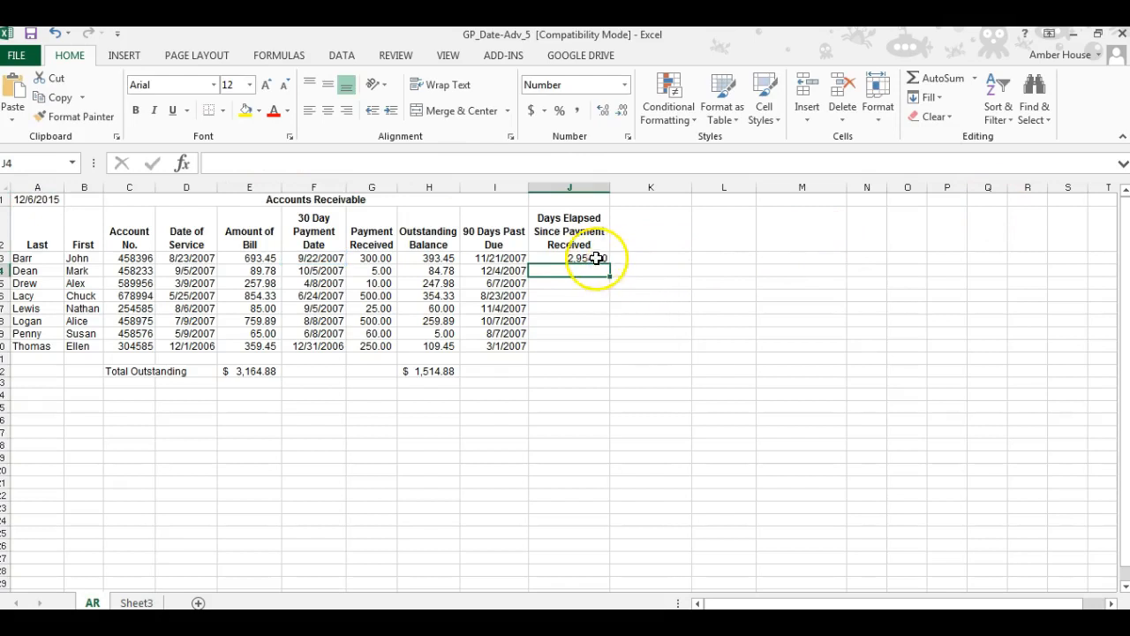
# Re-enter DAYS360 in J3 with F3 as start and A1 as end, showing 2,954.00 days
pyautogui.click(569, 258)
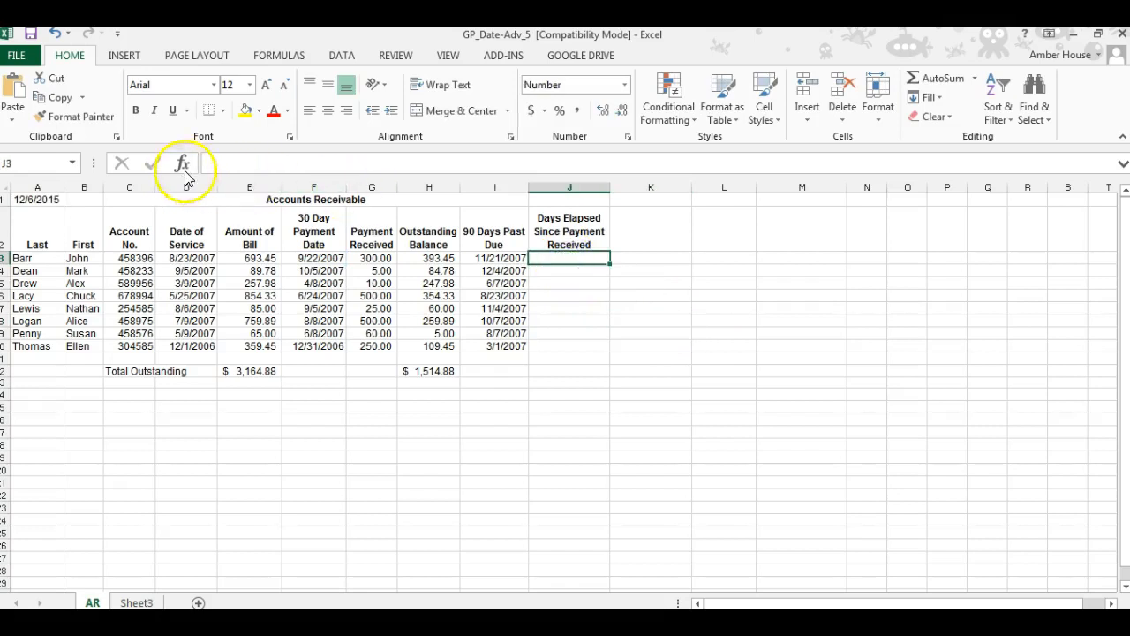
pyautogui.click(181, 163)
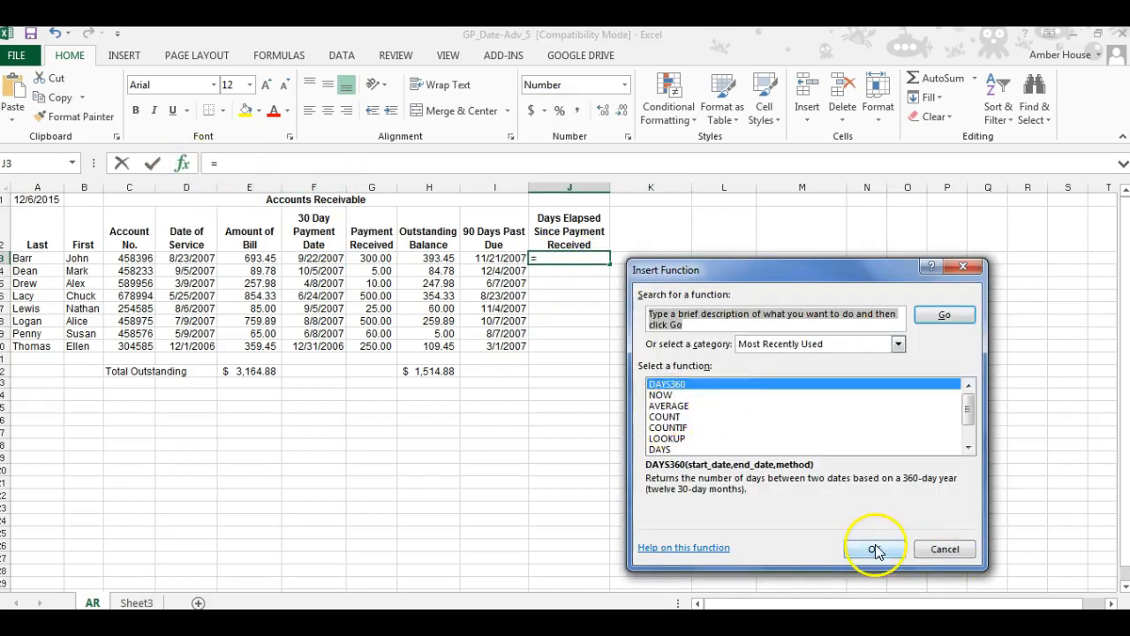
pyautogui.click(876, 547)
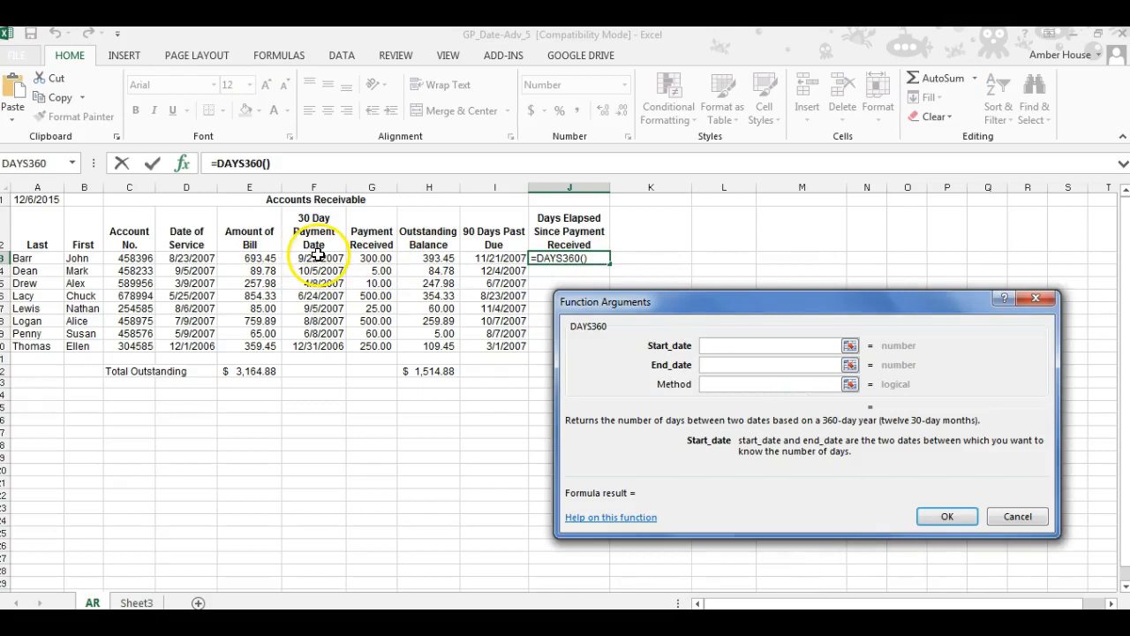
pyautogui.click(314, 258)
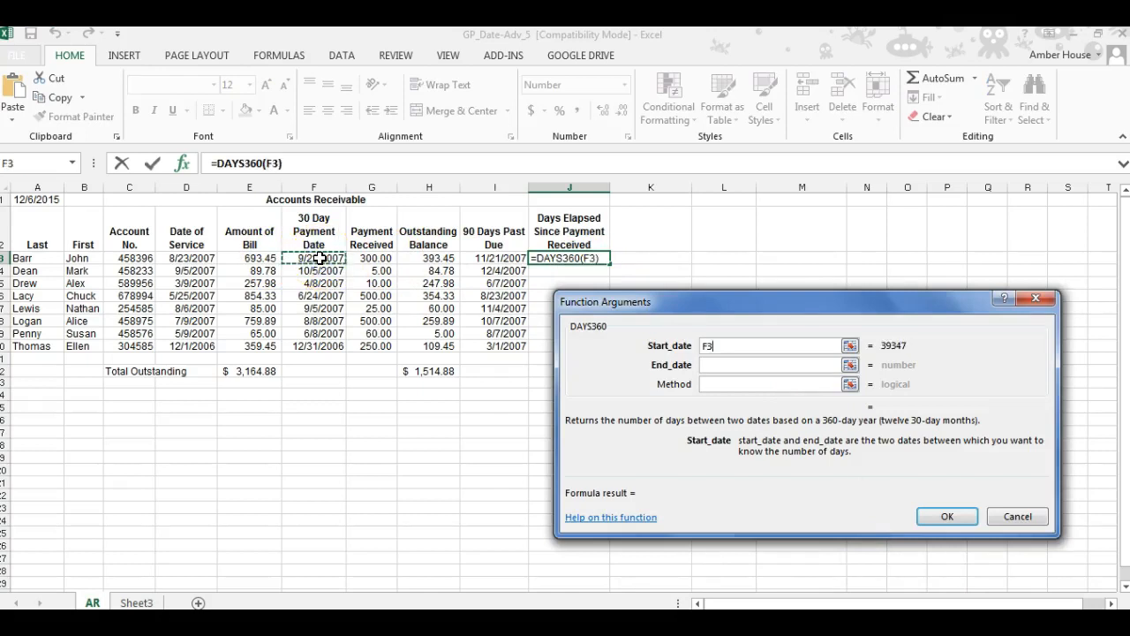
pyautogui.click(768, 364)
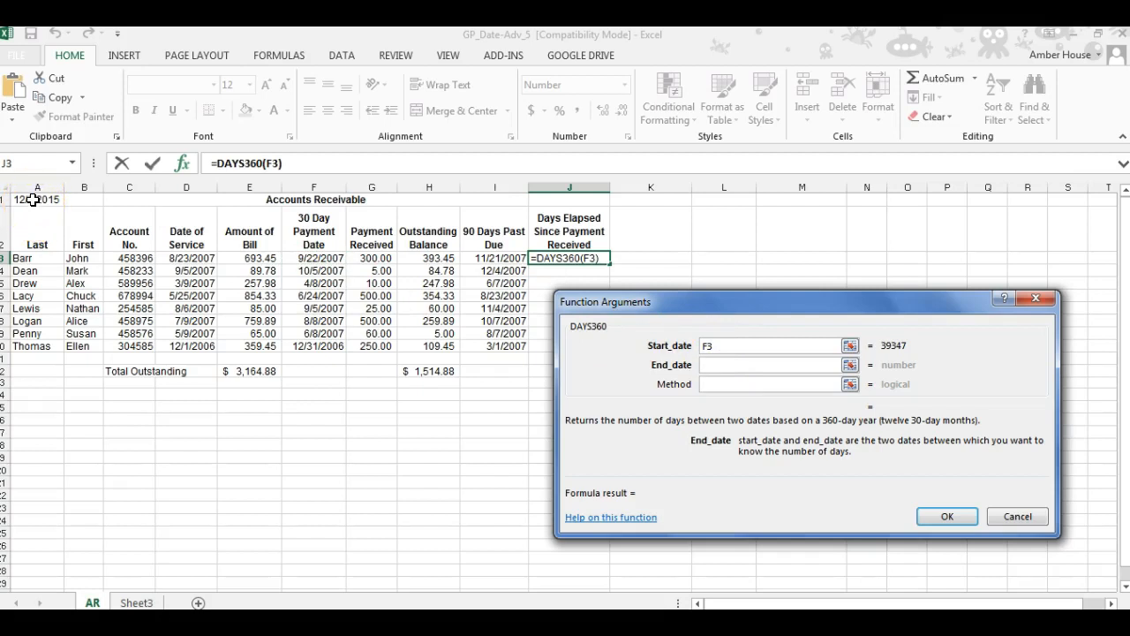
pyautogui.click(37, 198)
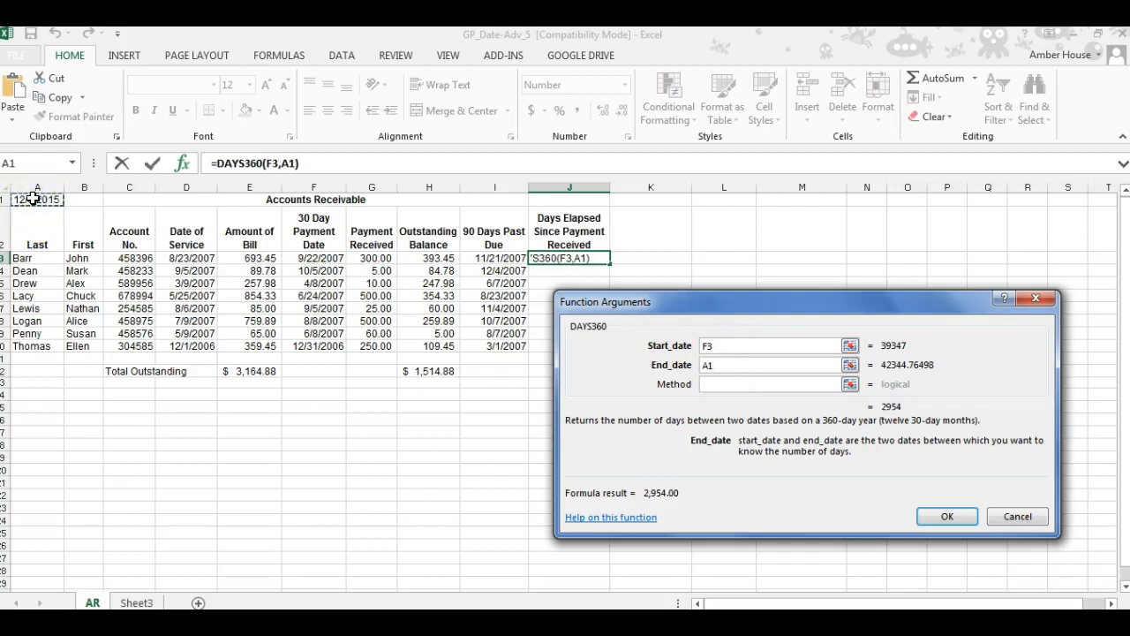
pyautogui.click(970, 516)
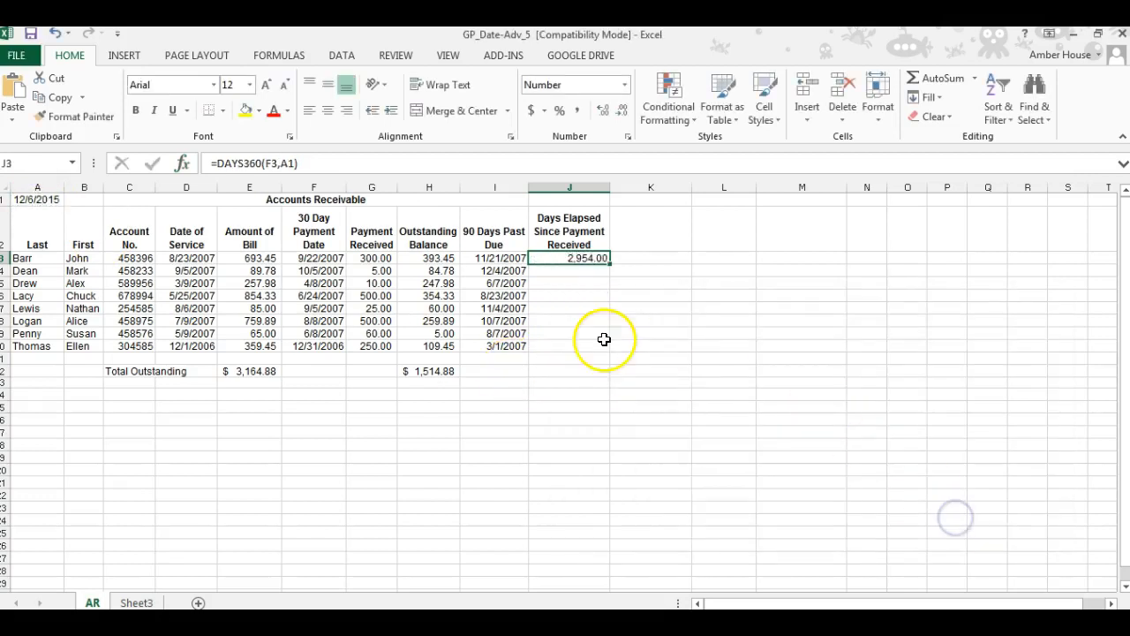
pyautogui.moveTo(607, 265)
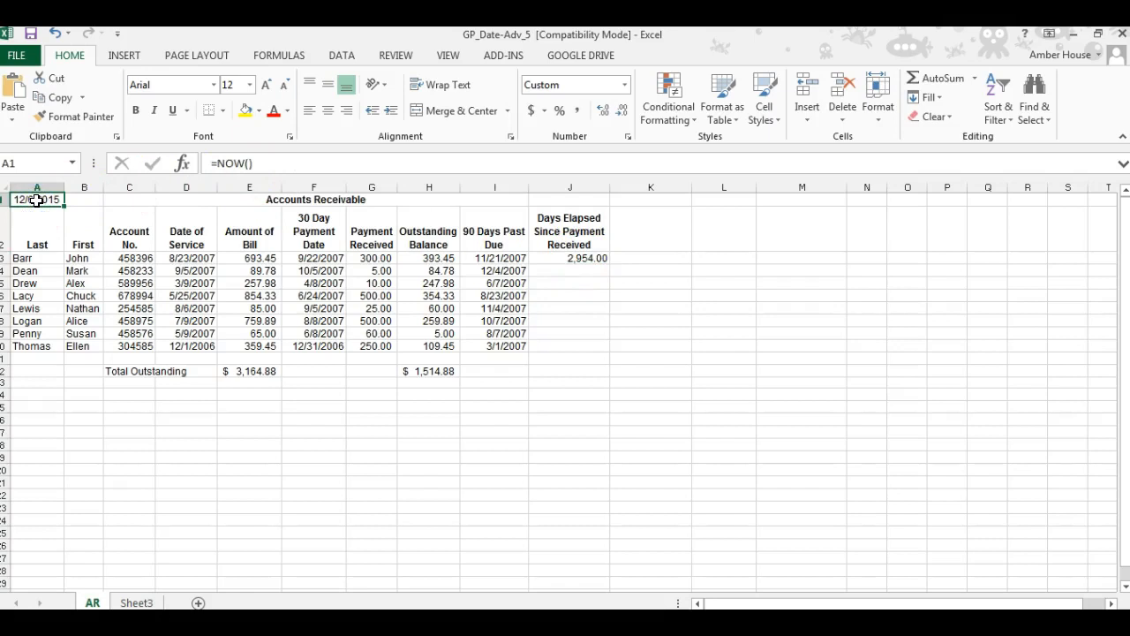
# Make the A1 reference in J3's DAYS360 formula absolute ($A$1) with F4
pyautogui.click(597, 258)
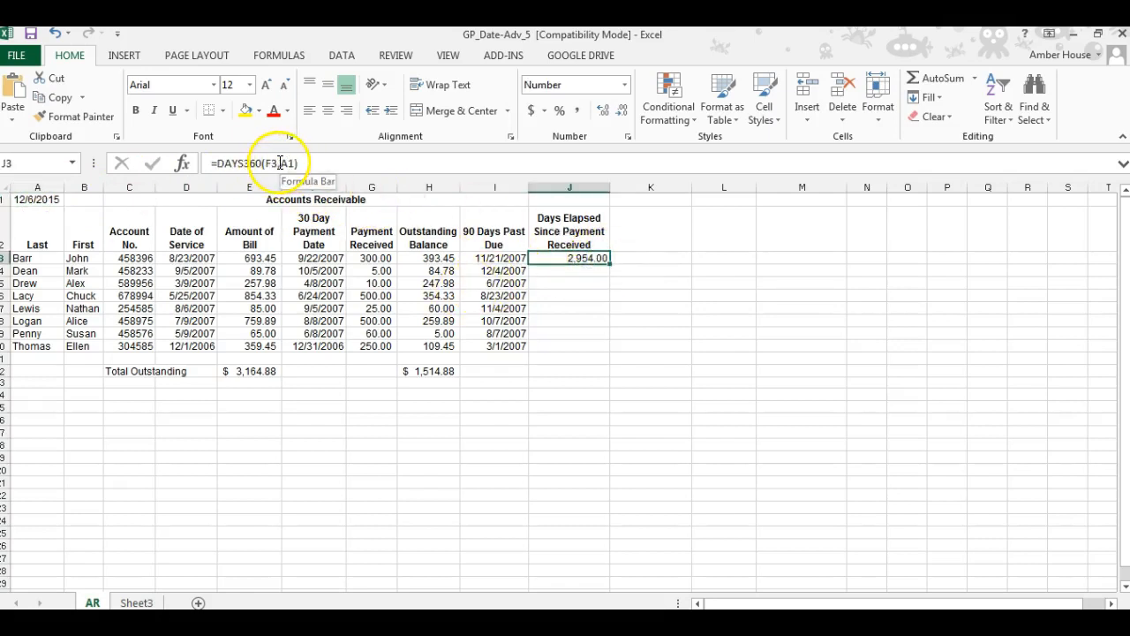
pyautogui.doubleClick(569, 257)
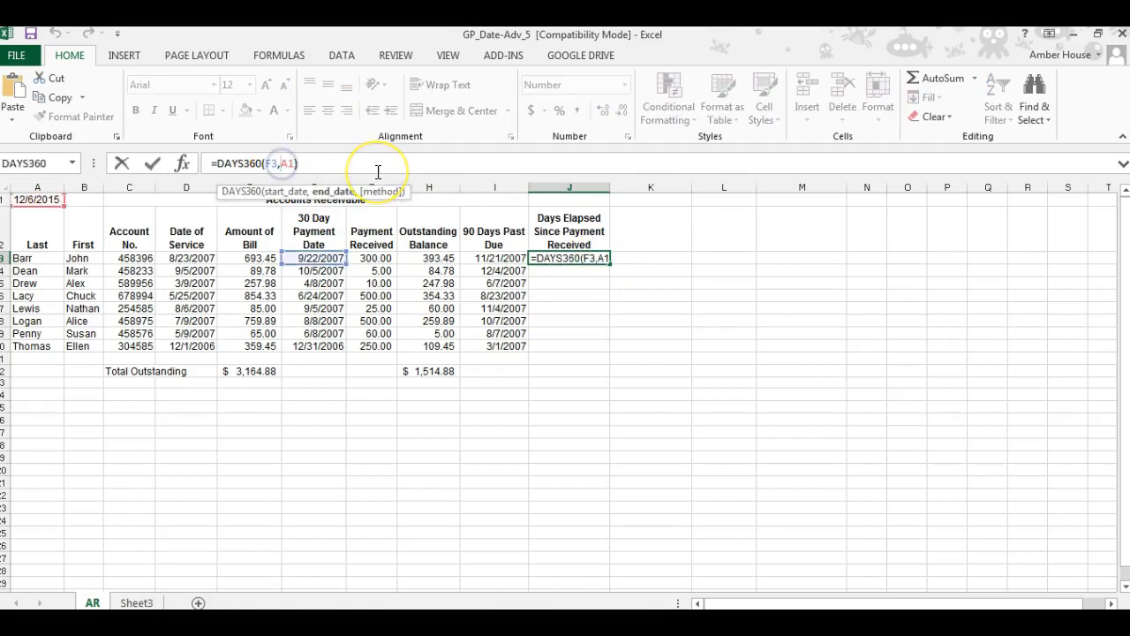
pyautogui.press('F4')
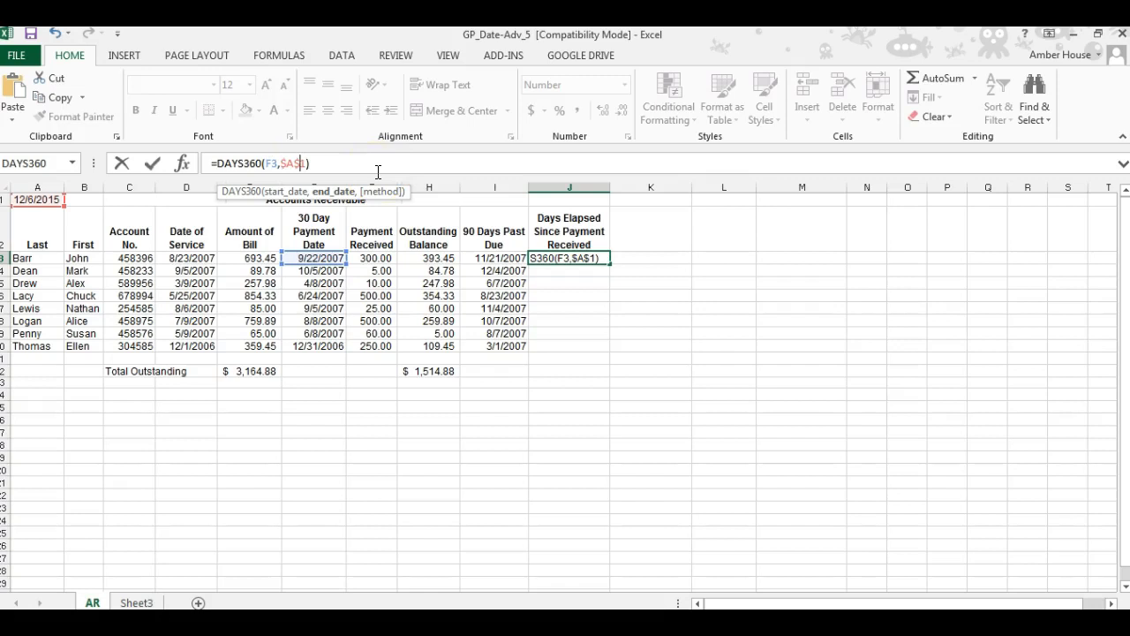
pyautogui.press('Enter')
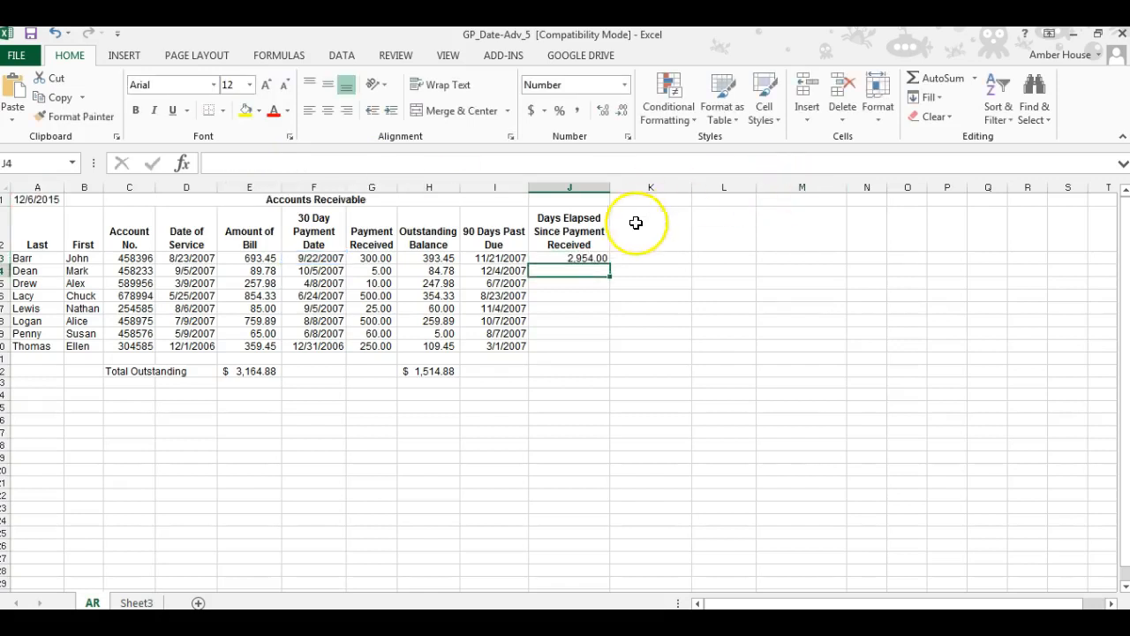
pyautogui.click(569, 257)
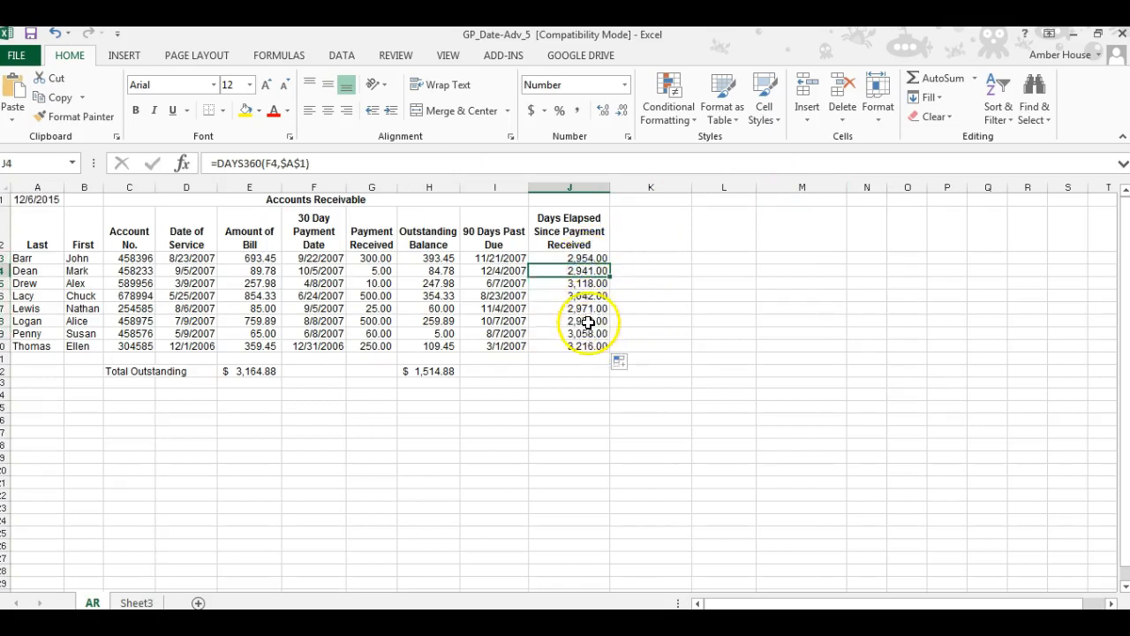
pyautogui.moveTo(298, 258)
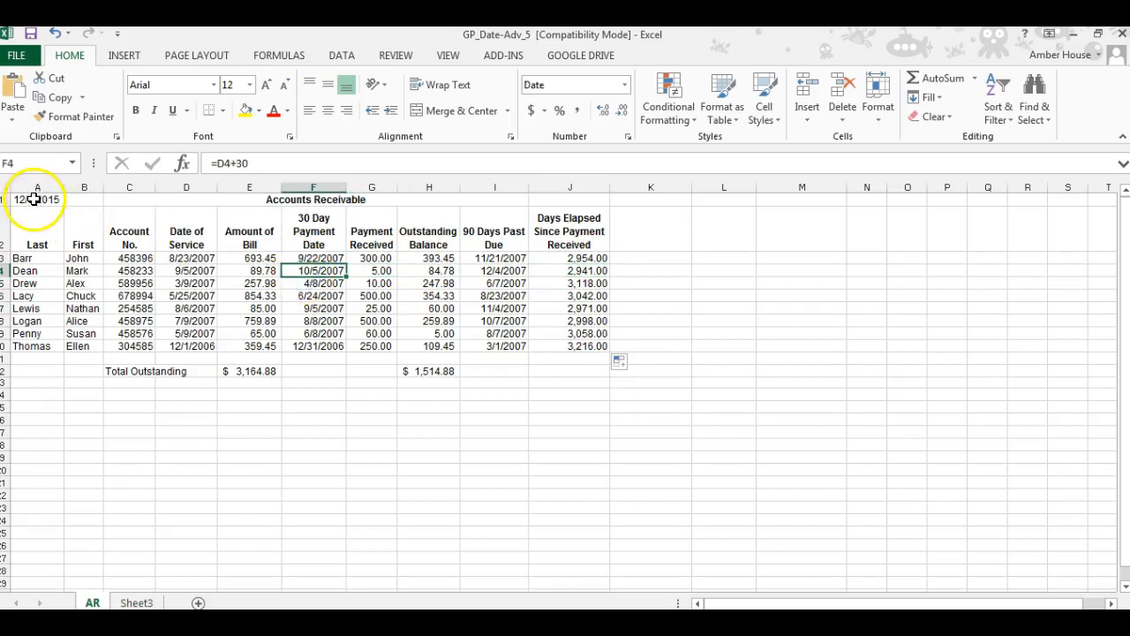
# Check the NOW() date formula in A1 that the days-elapsed column references
pyautogui.click(35, 198)
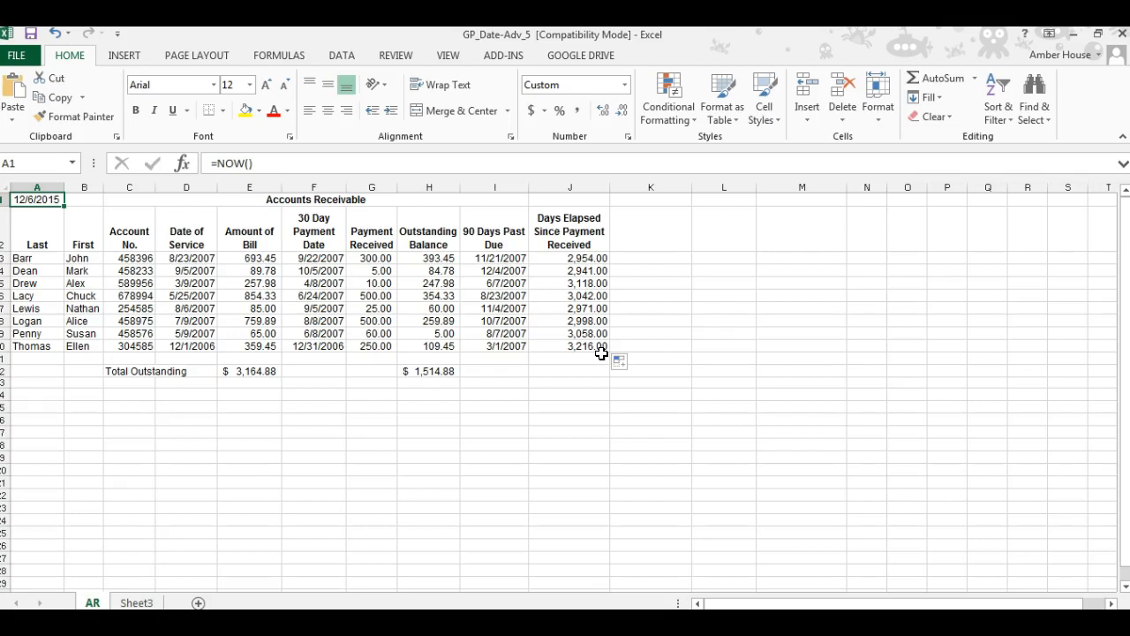
pyautogui.moveTo(606, 297)
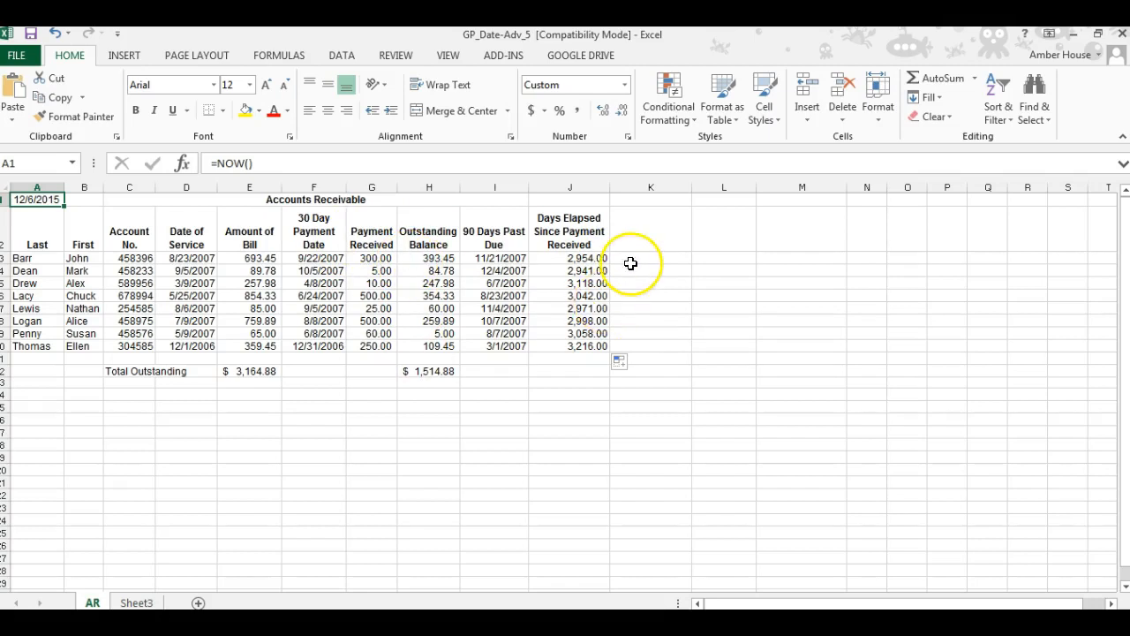
pyautogui.moveTo(618, 258)
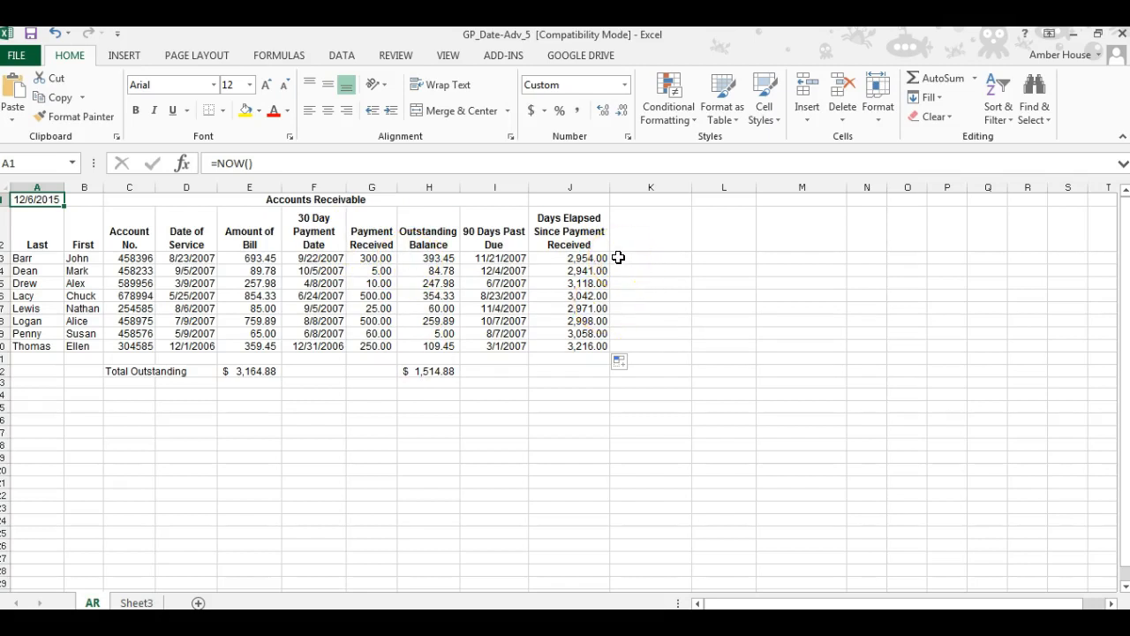
# Format J3:J10 as General so days elapsed show as whole numbers, 2,954 to 3,216
pyautogui.moveTo(569, 258); pyautogui.dragTo(569, 346)
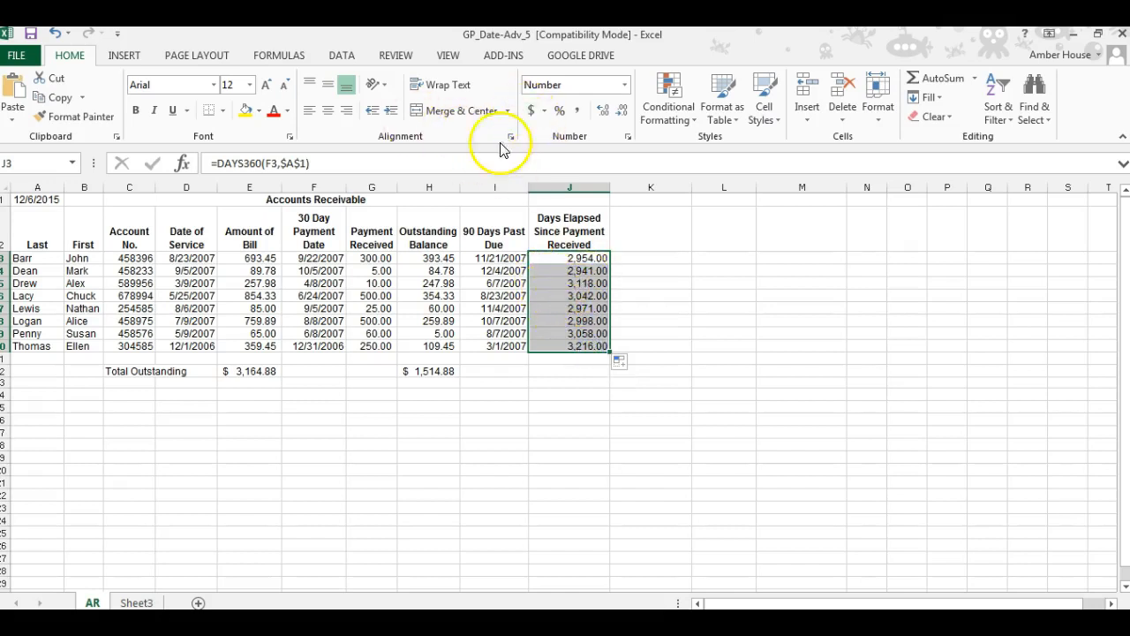
pyautogui.rightClick(568, 283)
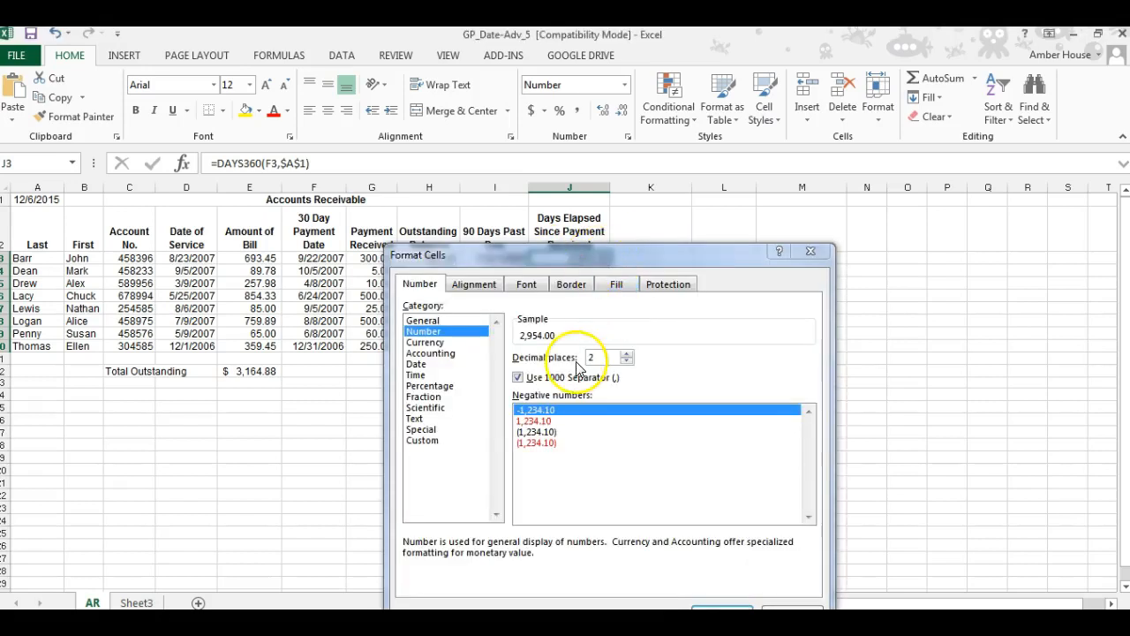
pyautogui.click(424, 320)
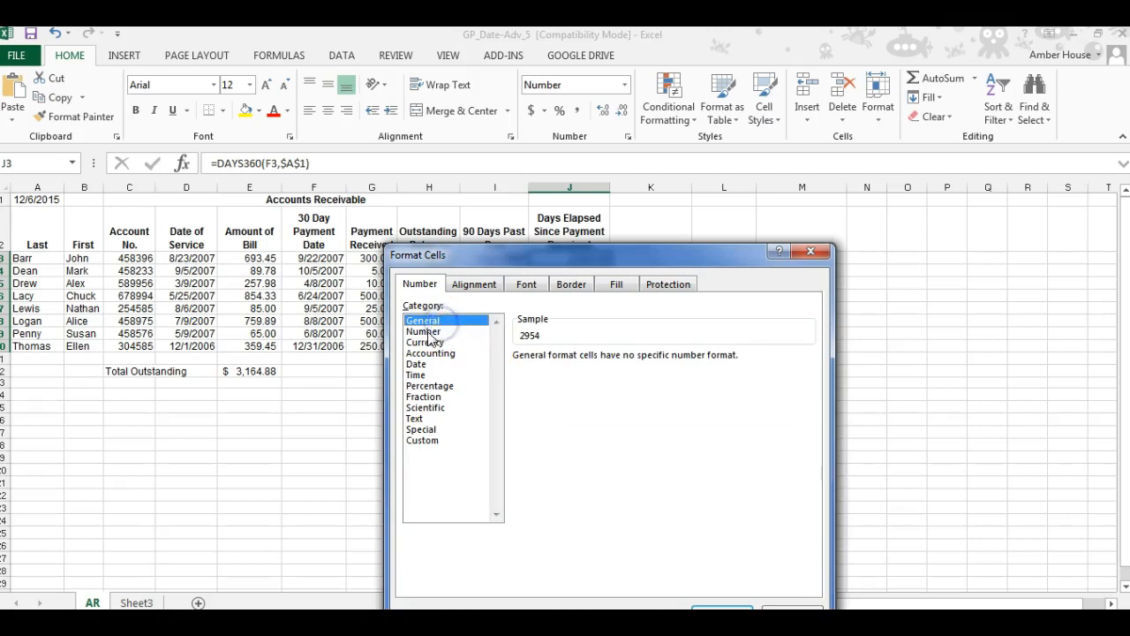
pyautogui.click(424, 332)
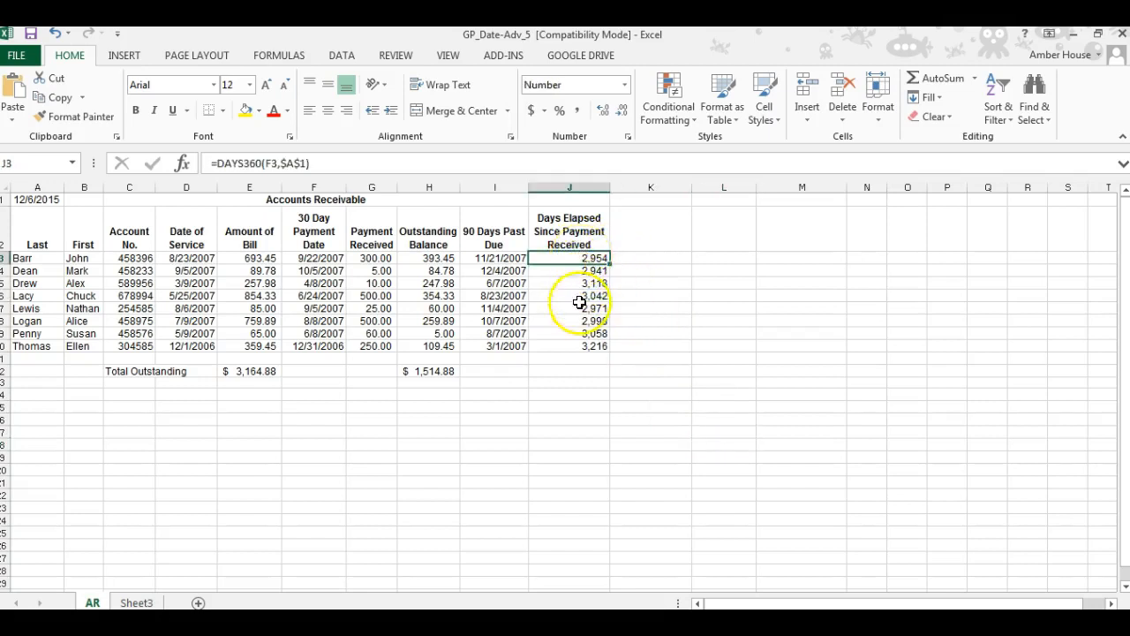
pyautogui.click(574, 371)
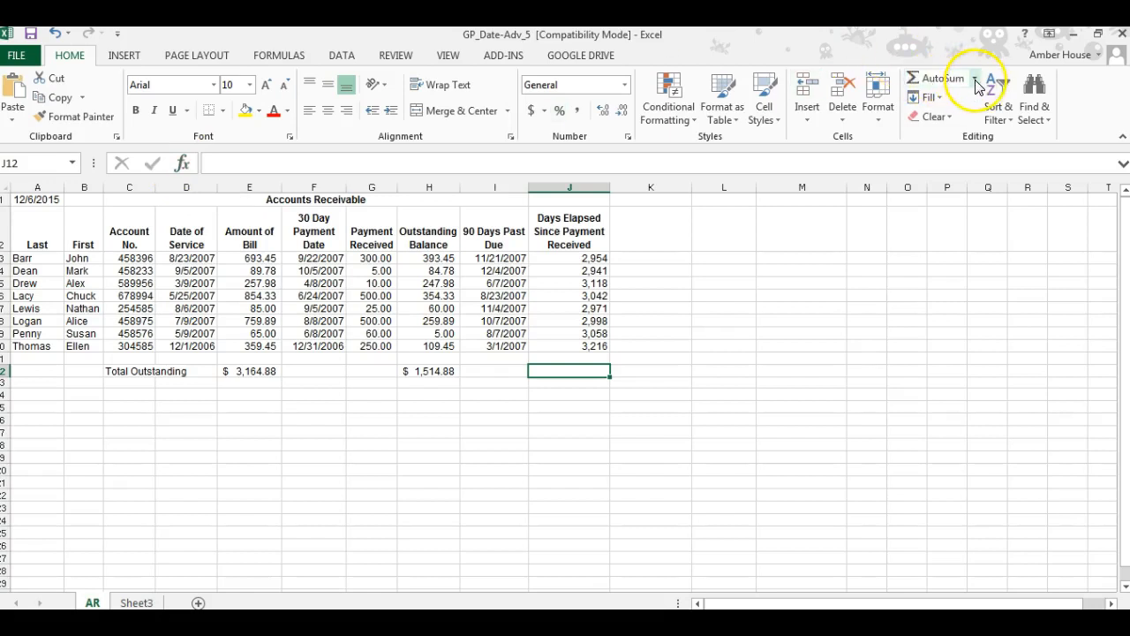
pyautogui.moveTo(940, 130)
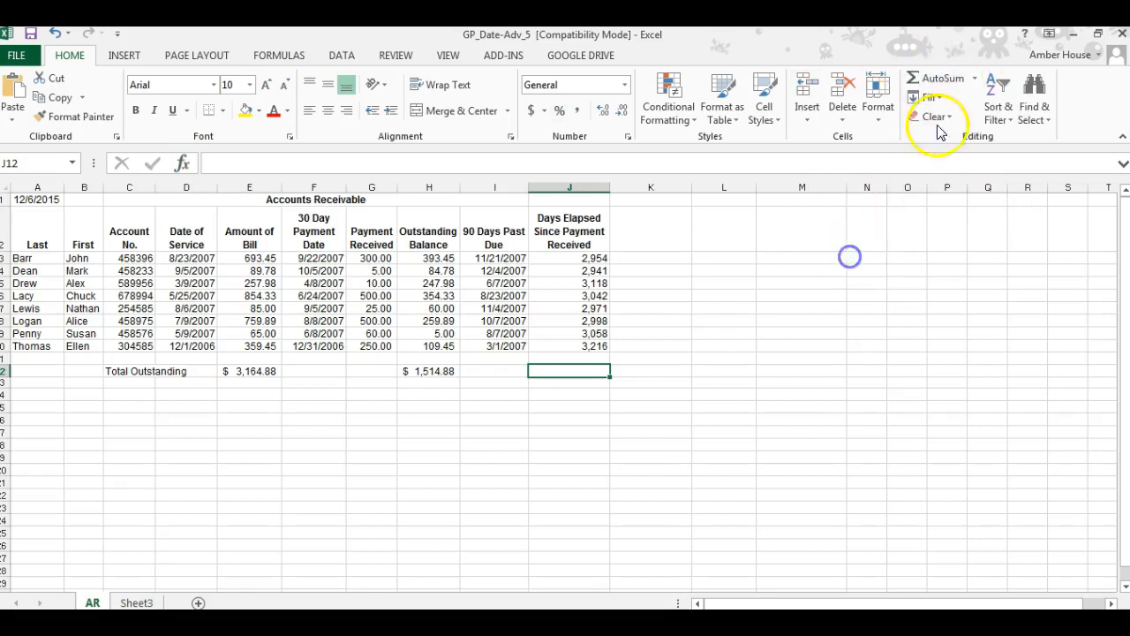
# Insert an AVERAGE of the days-elapsed column in J12 via AutoSum, showing 3,037
pyautogui.click(988, 80)
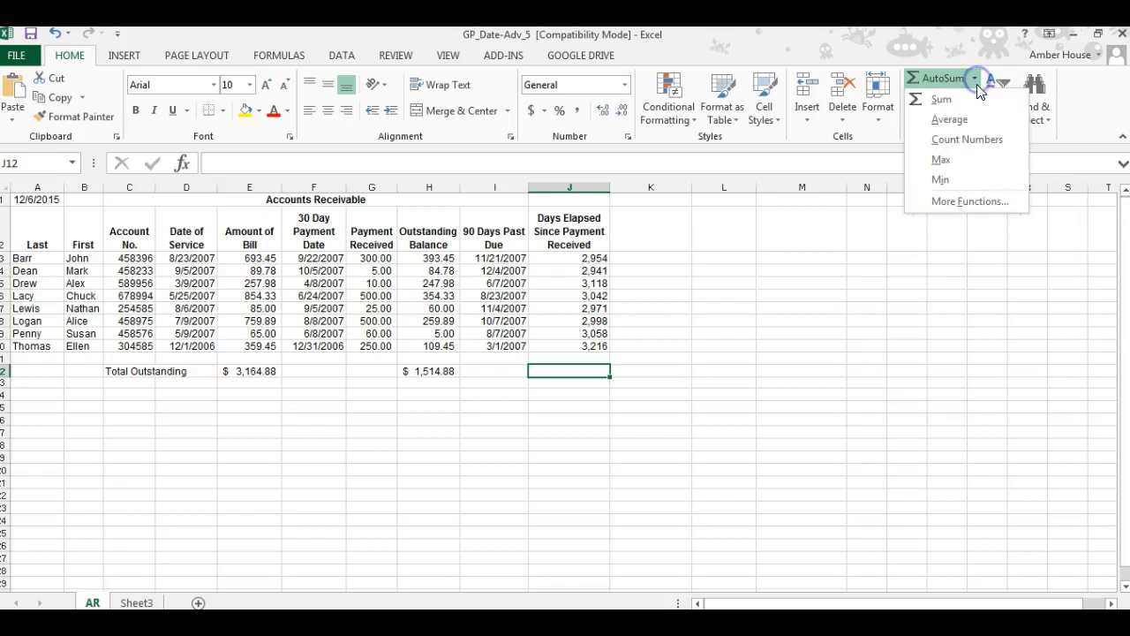
pyautogui.click(951, 121)
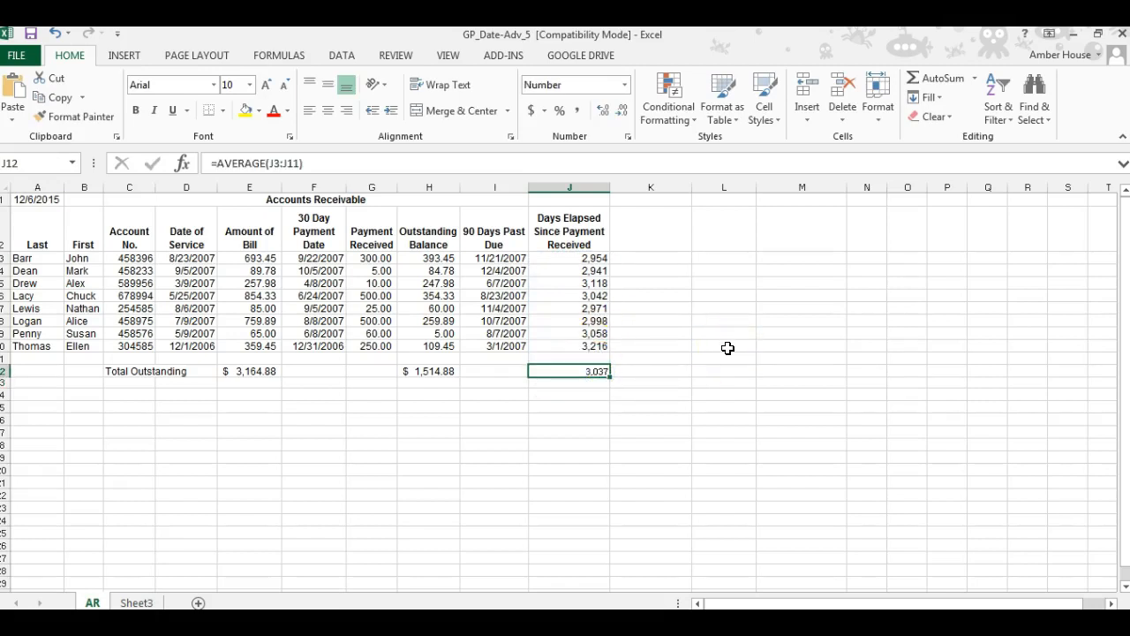
pyautogui.moveTo(410, 311)
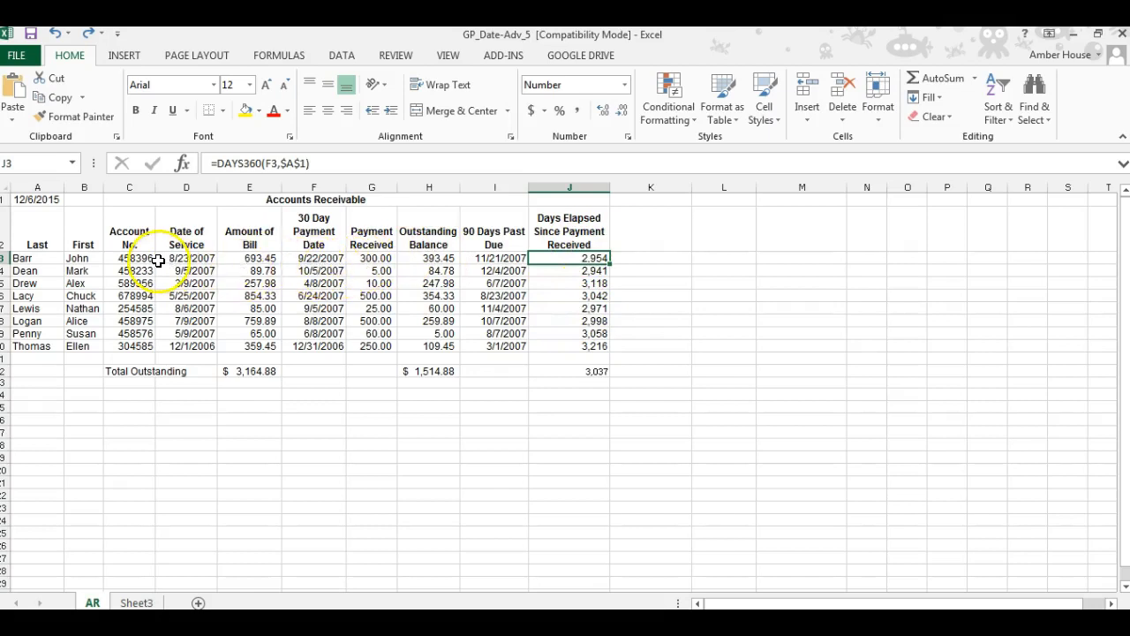
pyautogui.click(186, 257)
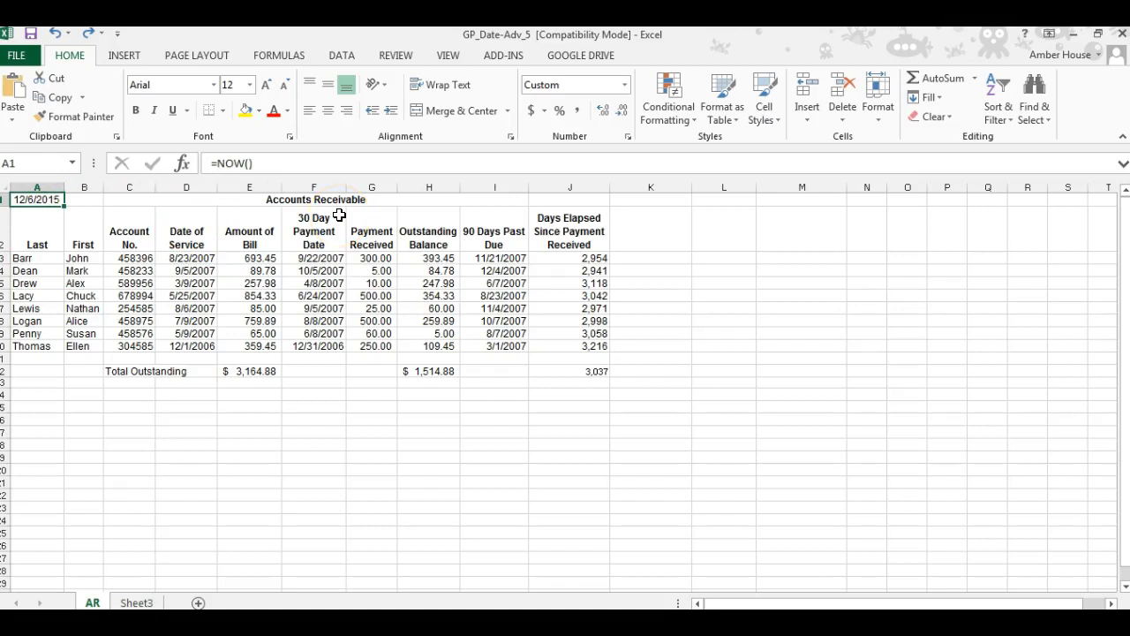
pyautogui.moveTo(622, 265)
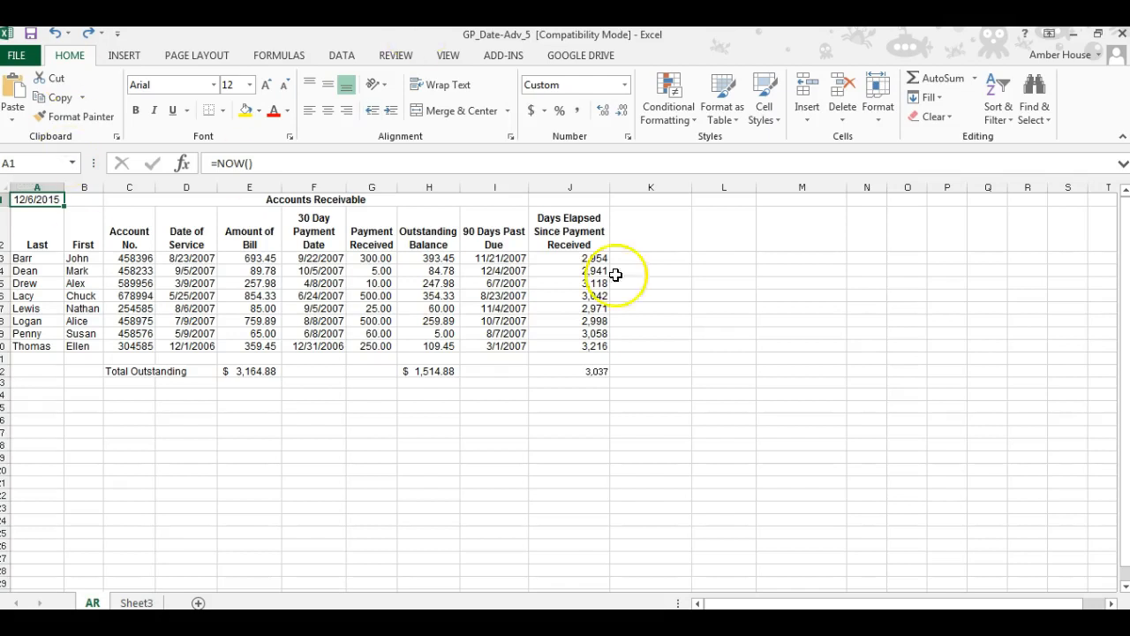
pyautogui.moveTo(487, 426)
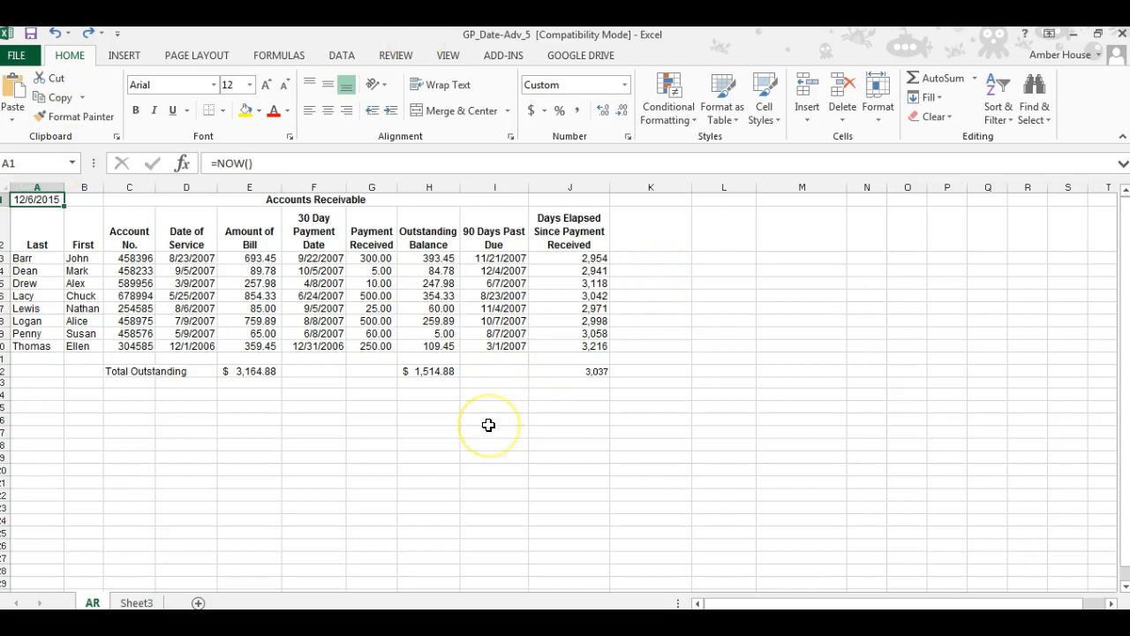